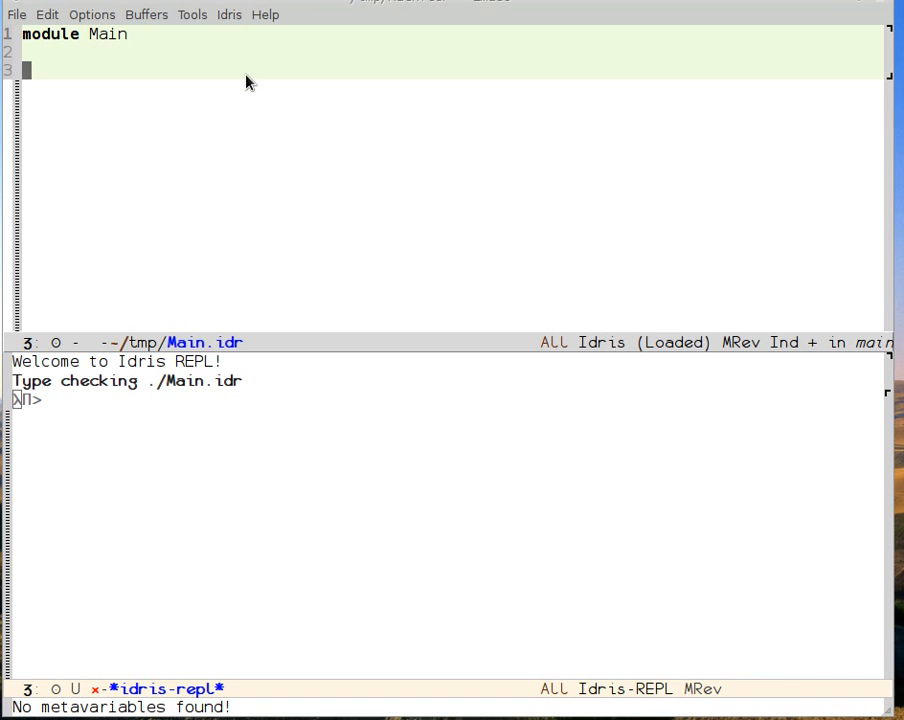
{"action": "mouse_move", "coordinate": [300, 525]}
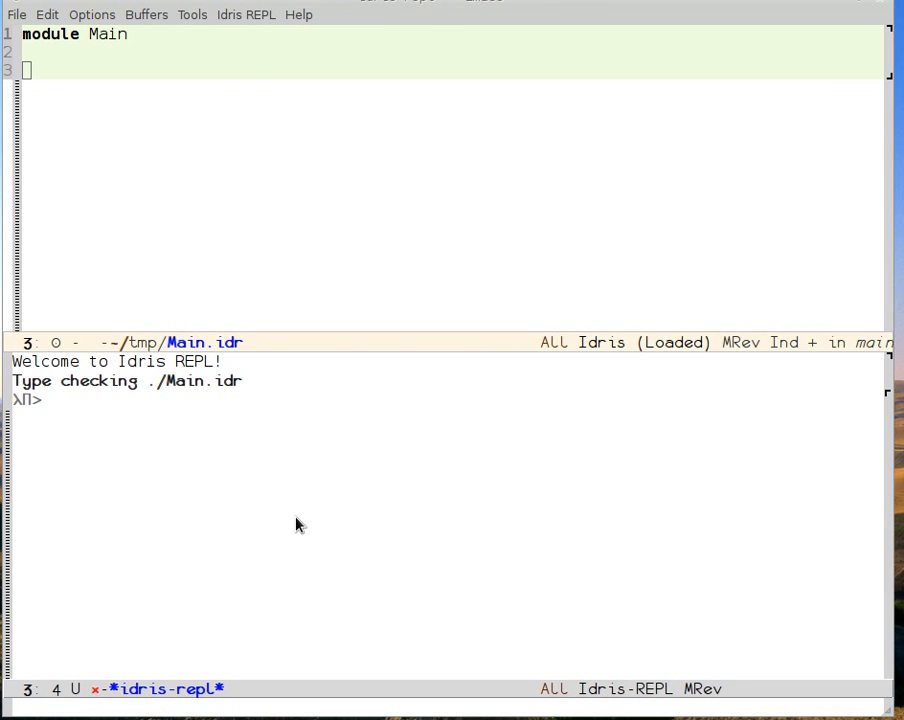
Step: Evaluate Nat in the REPL, showing Nat : Type, and bring up lookup options on the result
{"action": "type", "text": "Nat"}
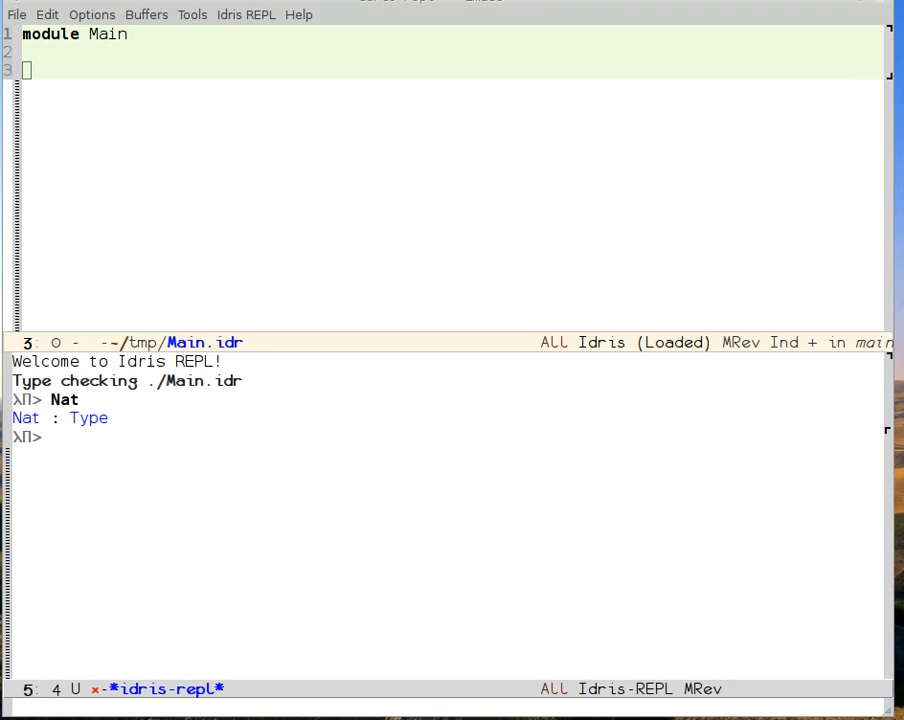
{"action": "mouse_move", "coordinate": [80, 449]}
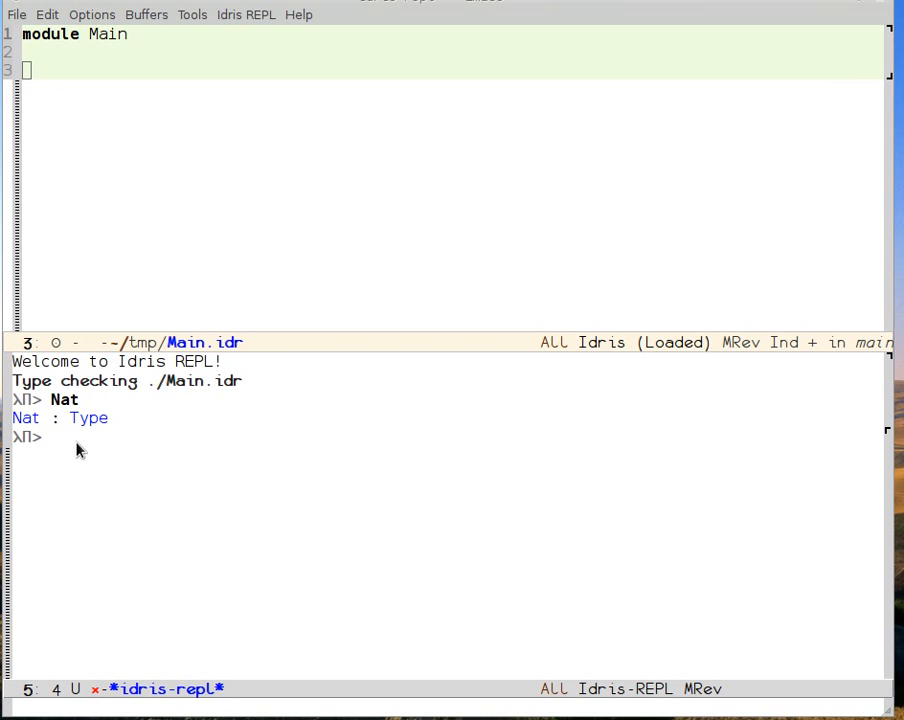
{"action": "right_click", "coordinate": [24, 417]}
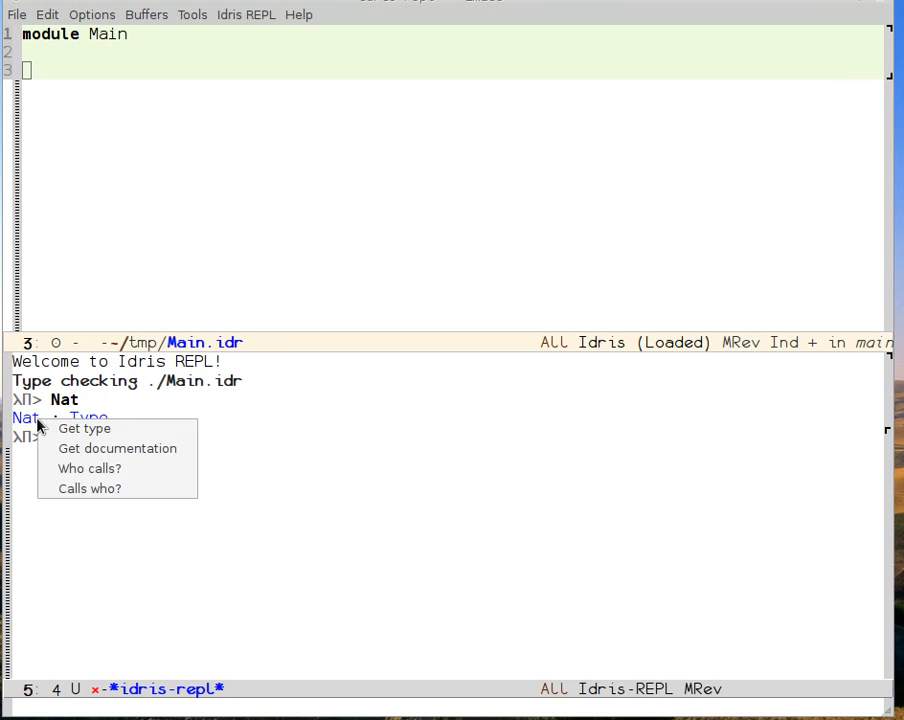
{"action": "mouse_move", "coordinate": [210, 454]}
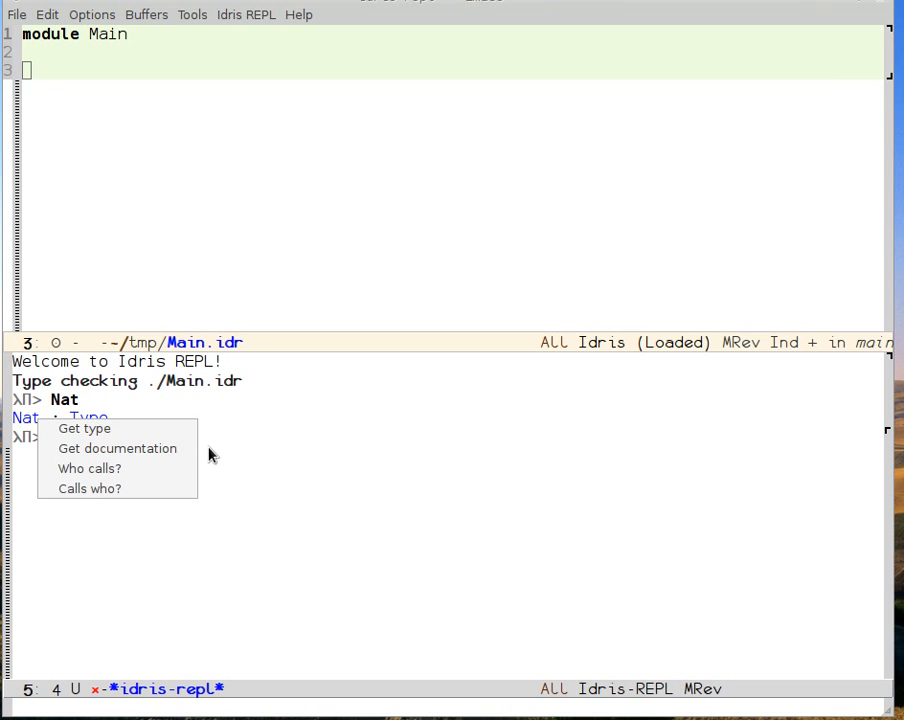
Step: Get documentation for Nat, describing unary naturals with constructors Z and S
{"action": "left_click", "coordinate": [117, 448]}
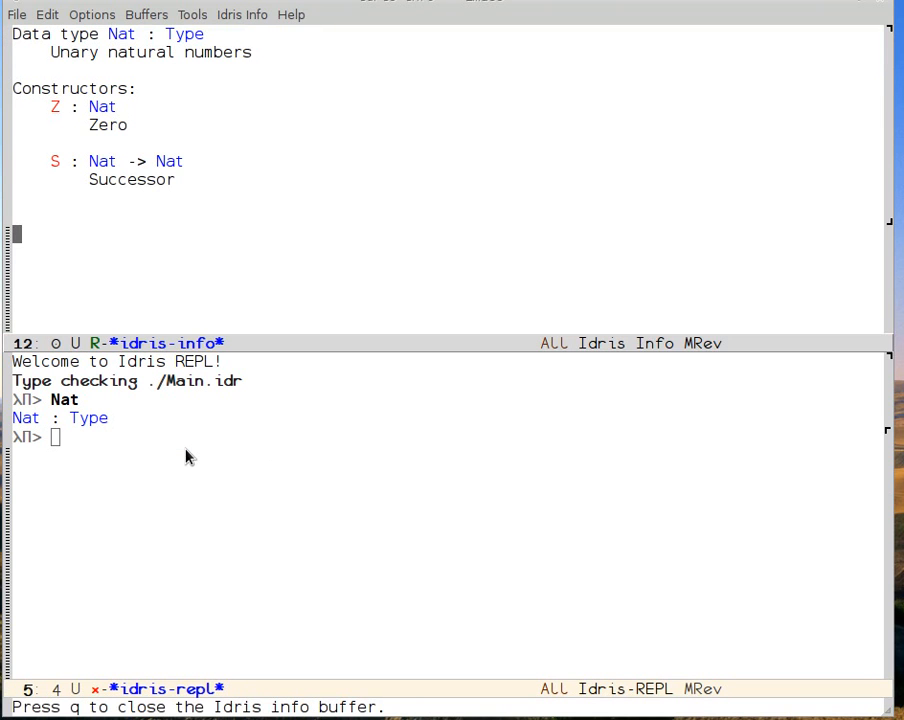
{"action": "mouse_move", "coordinate": [180, 113]}
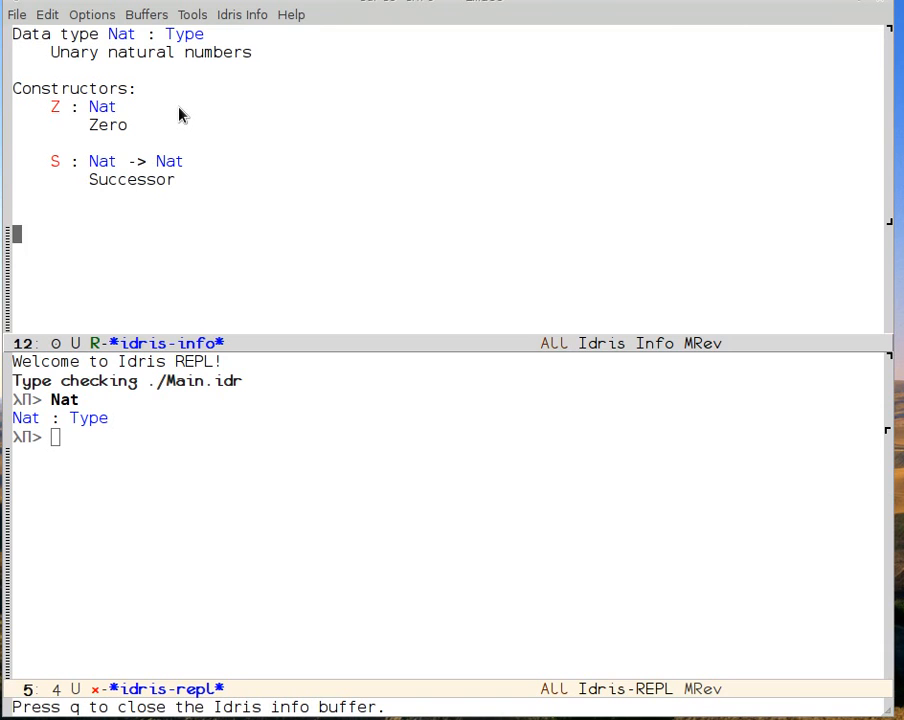
{"action": "mouse_move", "coordinate": [190, 92]}
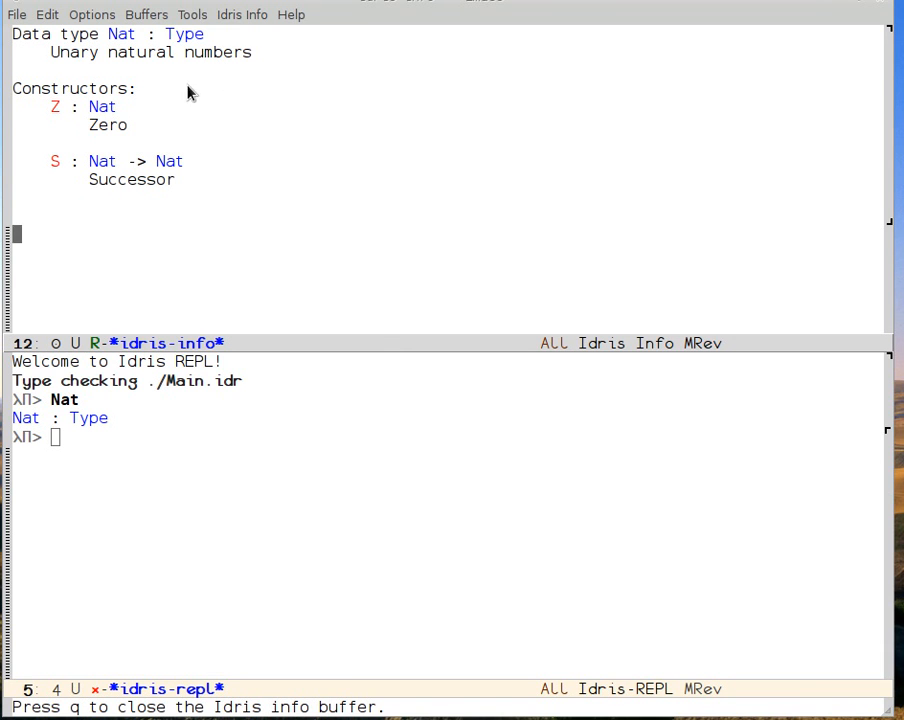
{"action": "mouse_move", "coordinate": [82, 112]}
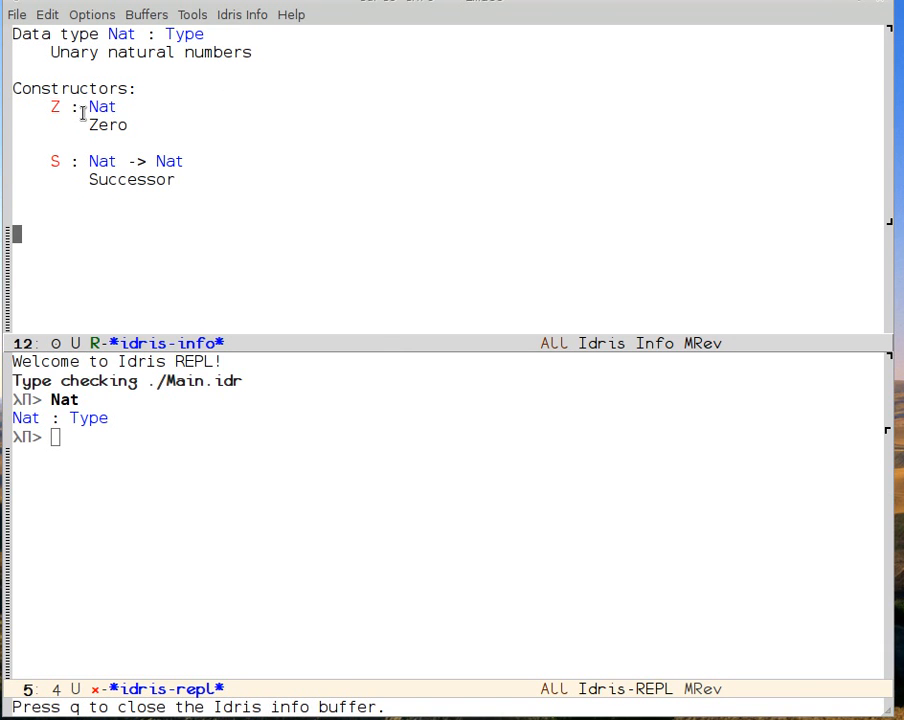
{"action": "mouse_move", "coordinate": [137, 167]}
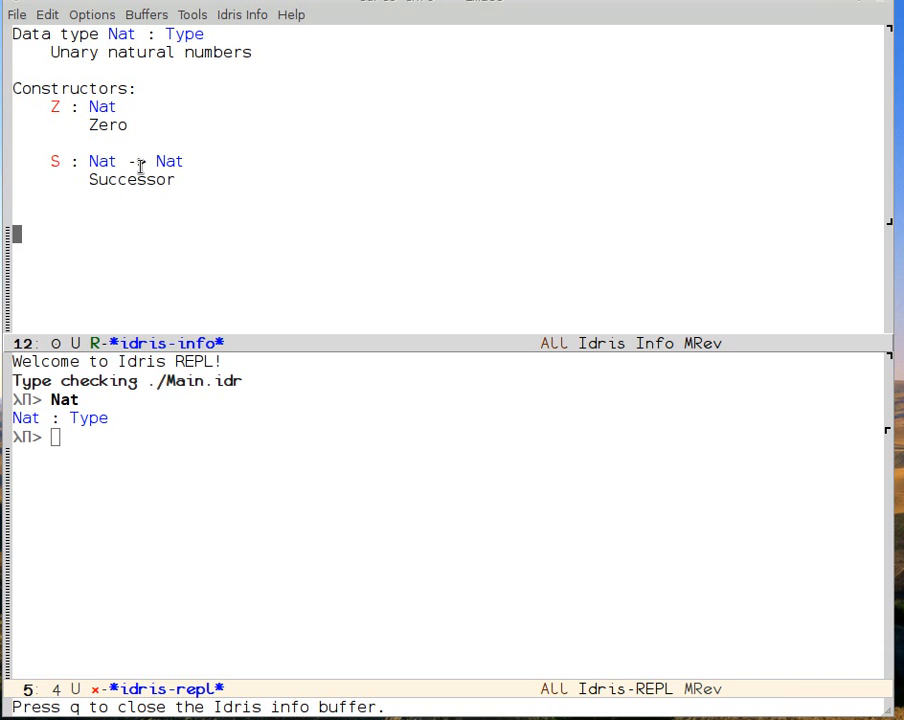
{"action": "mouse_move", "coordinate": [169, 161]}
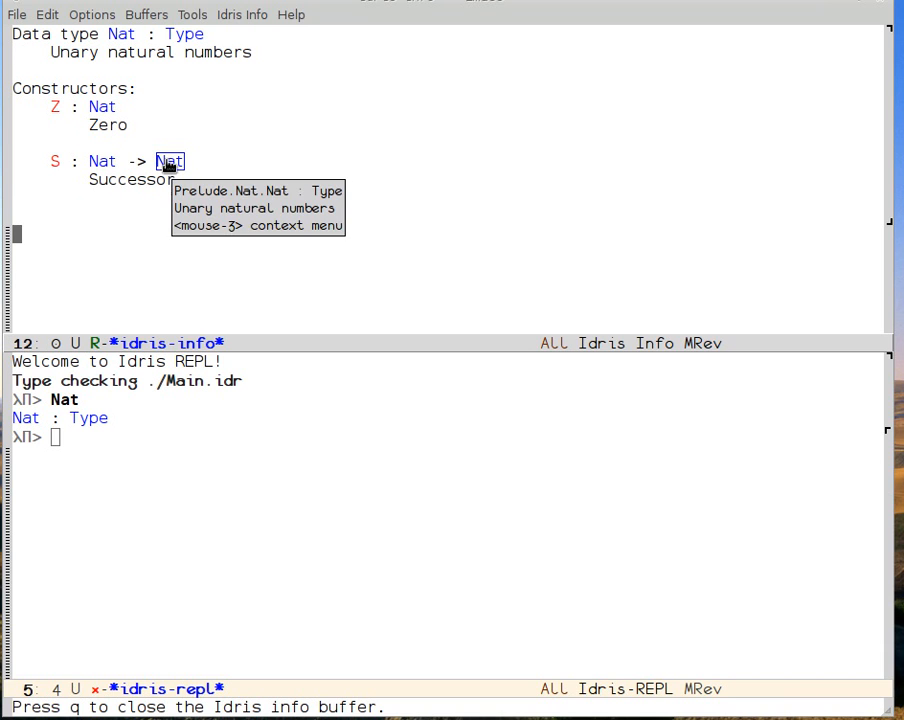
{"action": "mouse_move", "coordinate": [276, 220]}
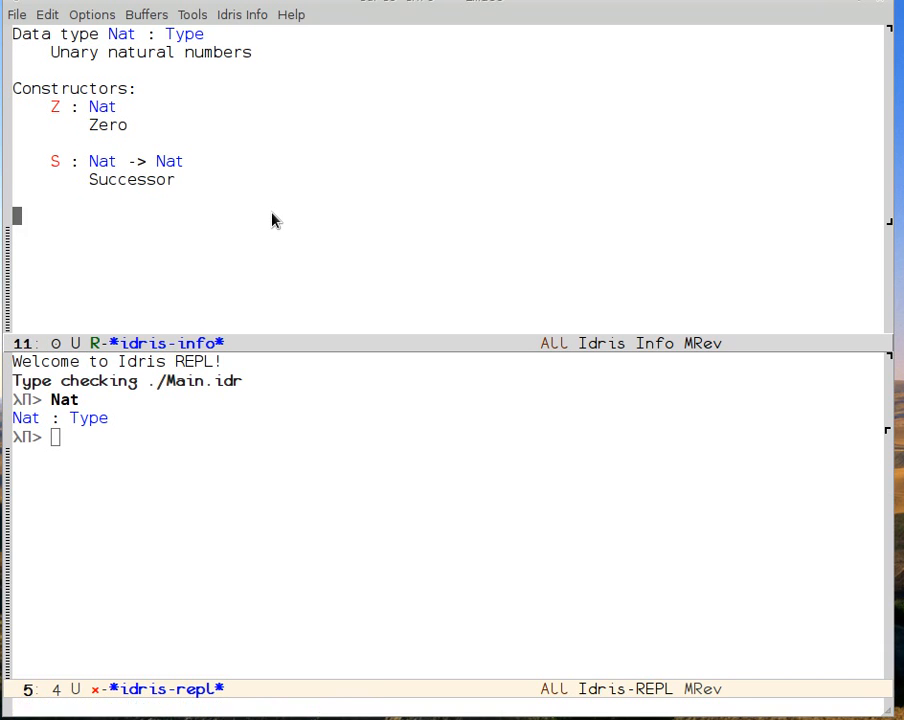
{"action": "mouse_move", "coordinate": [318, 443]}
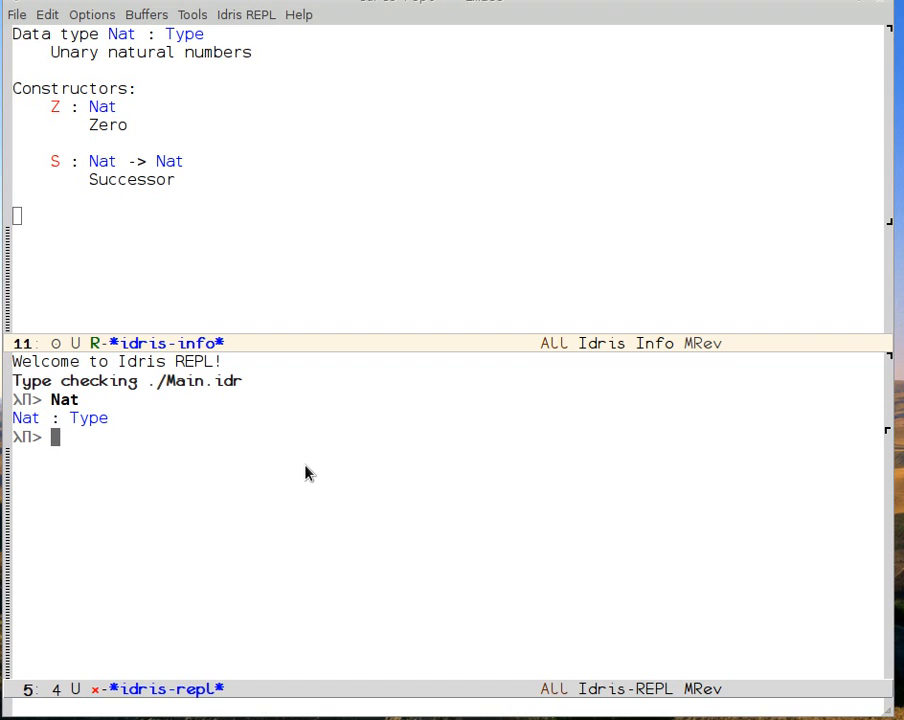
Step: Evaluate plus to see plus : Nat -> Nat -> Nat and view its documentation
{"action": "type", "text": "plus"}
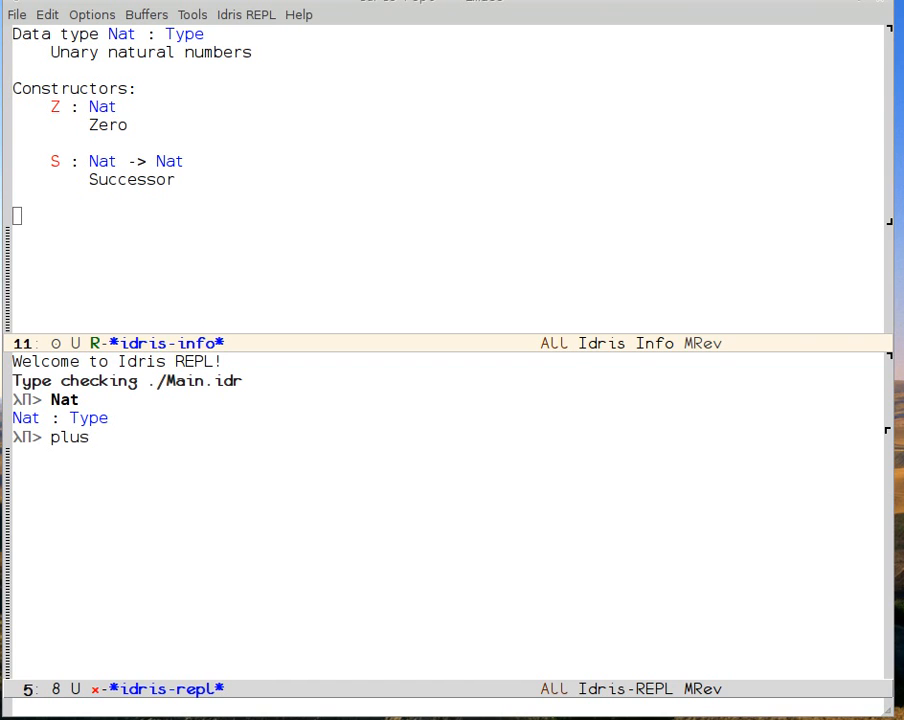
{"action": "key", "text": "Return"}
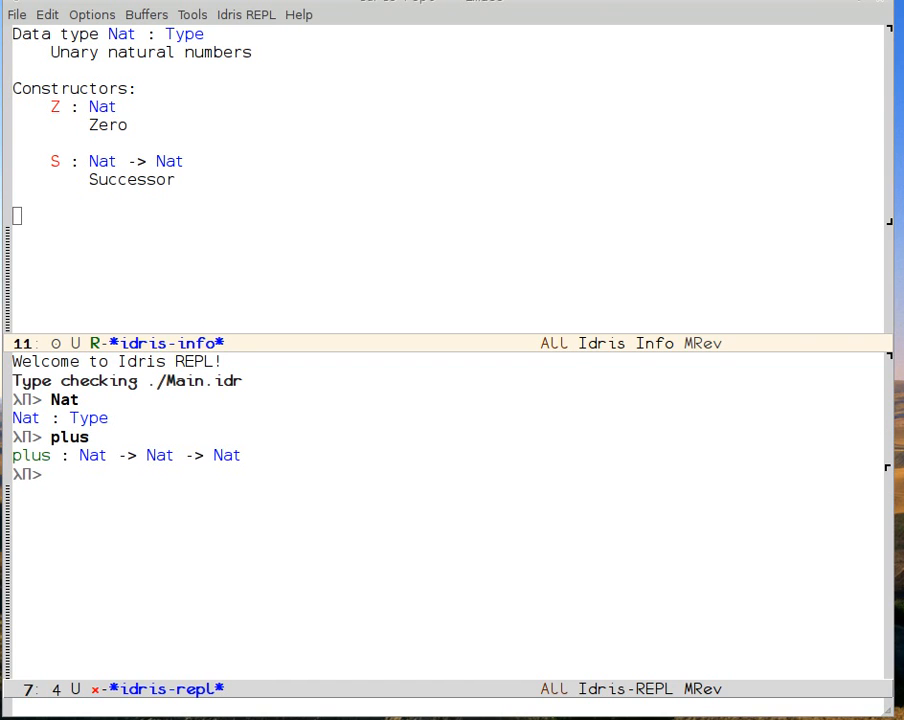
{"action": "right_click", "coordinate": [31, 455]}
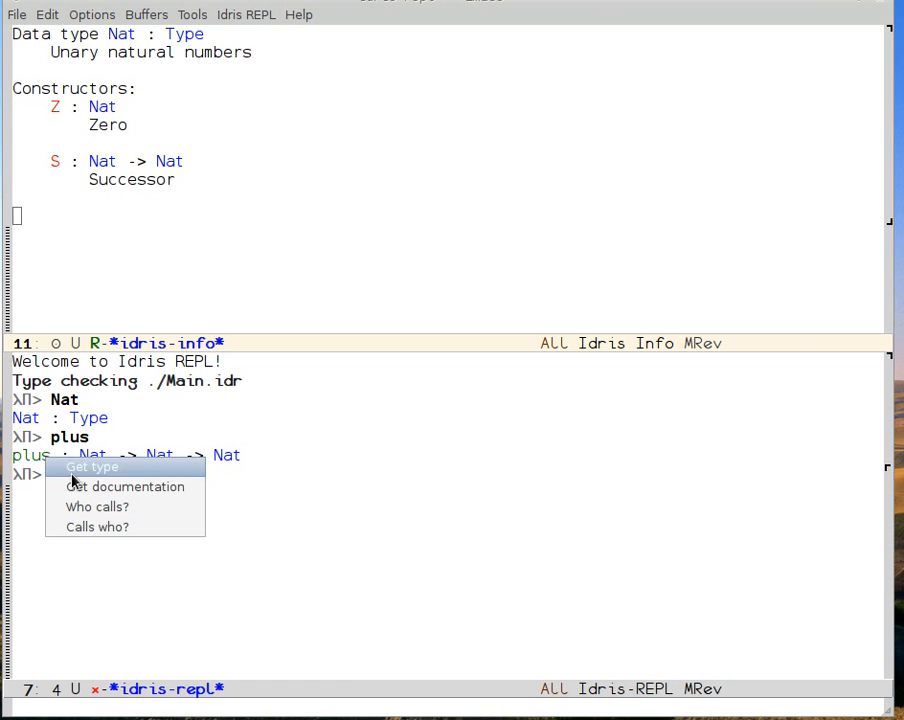
{"action": "left_click", "coordinate": [126, 486]}
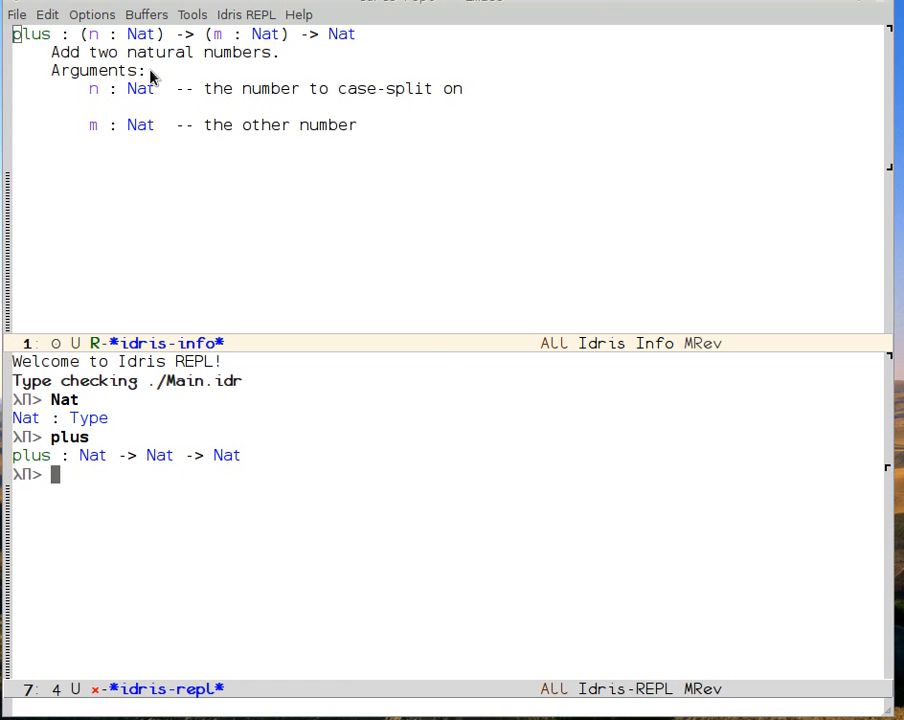
{"action": "mouse_move", "coordinate": [358, 245]}
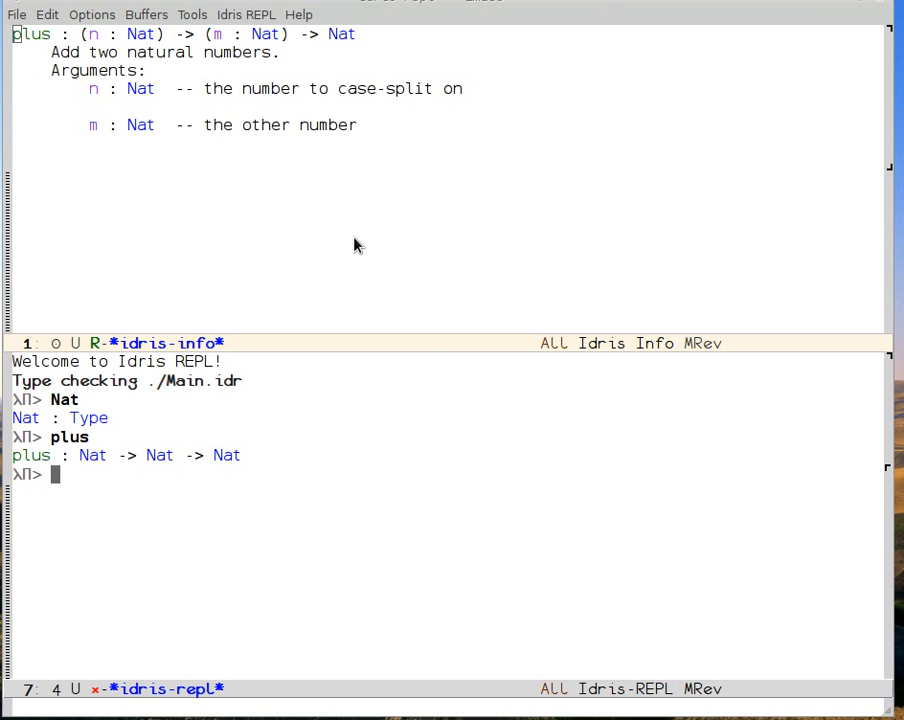
{"action": "mouse_move", "coordinate": [86, 93]}
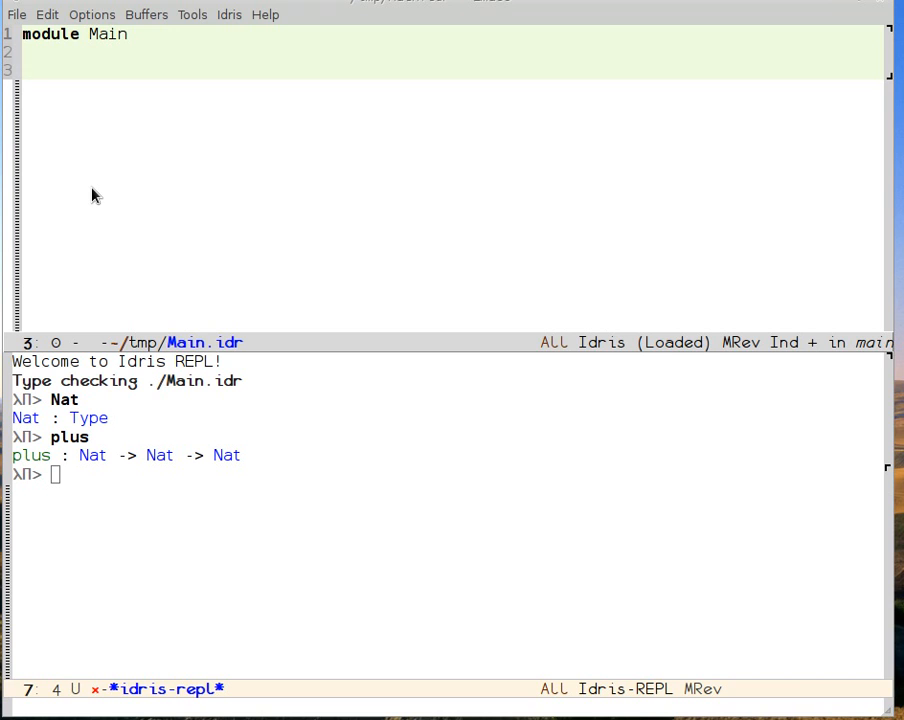
Step: Declare plusAssoc : (l, c, r : Nat) -> on line 3 of Main.idr
{"action": "type", "text": "plu"}
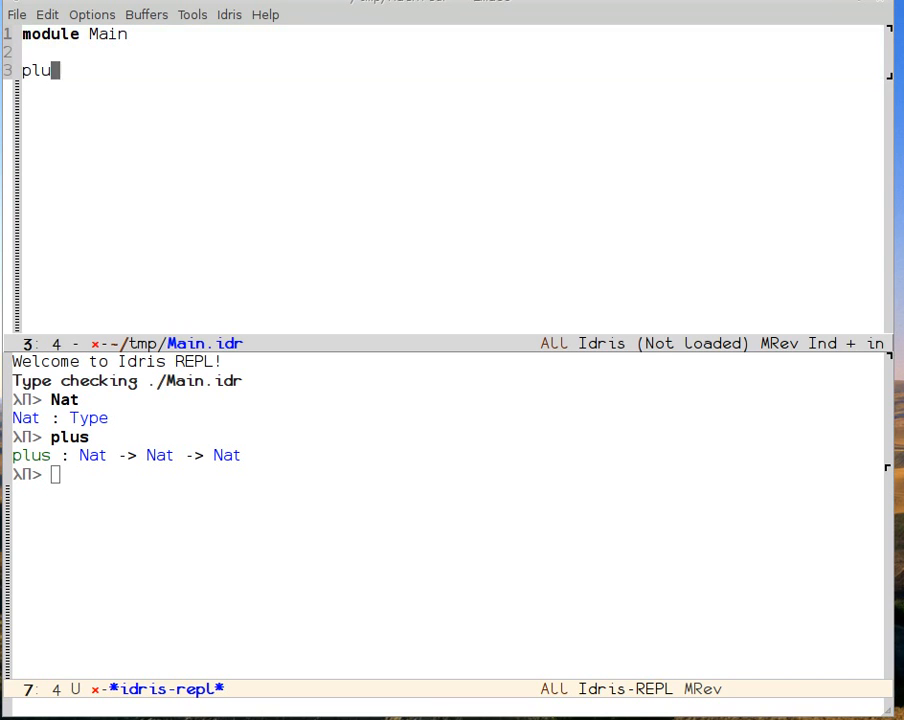
{"action": "type", "text": "sAssoc"}
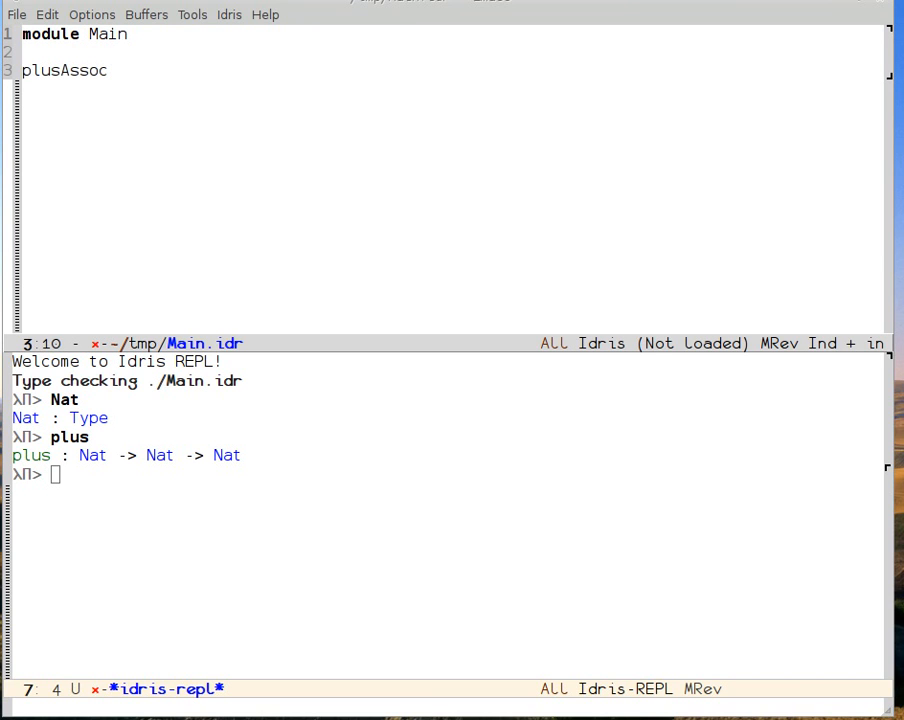
{"action": "type", "text": ":"}
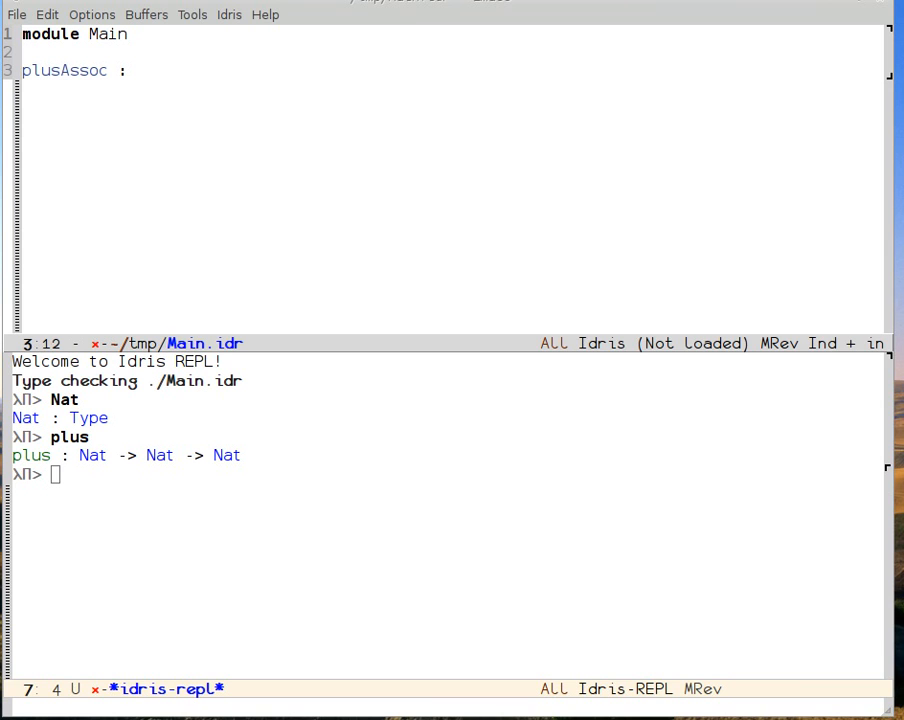
{"action": "type", "text": "()"}
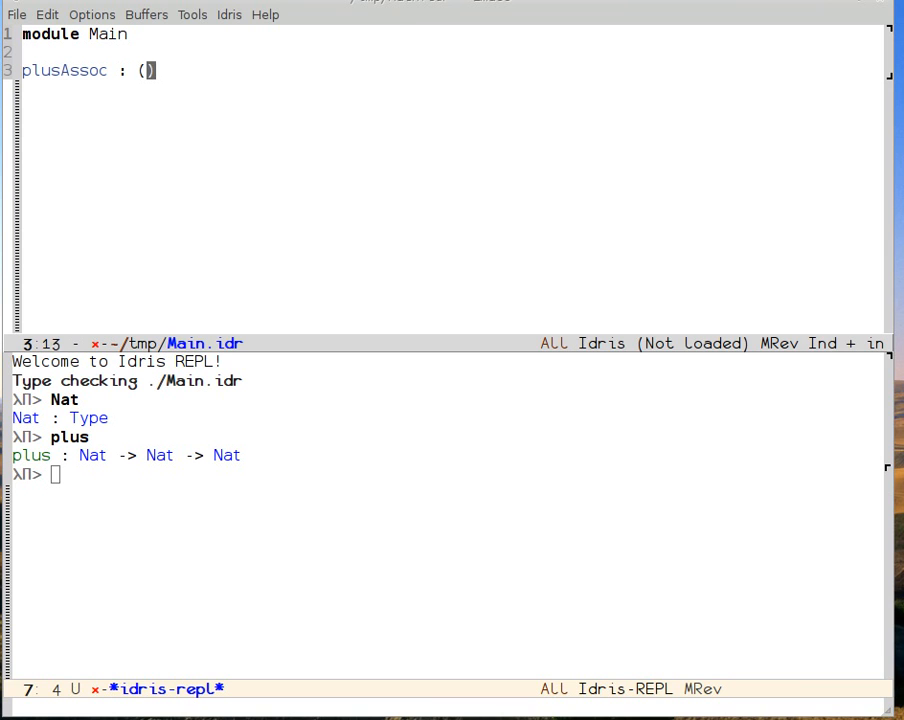
{"action": "type", "text": "l, c"}
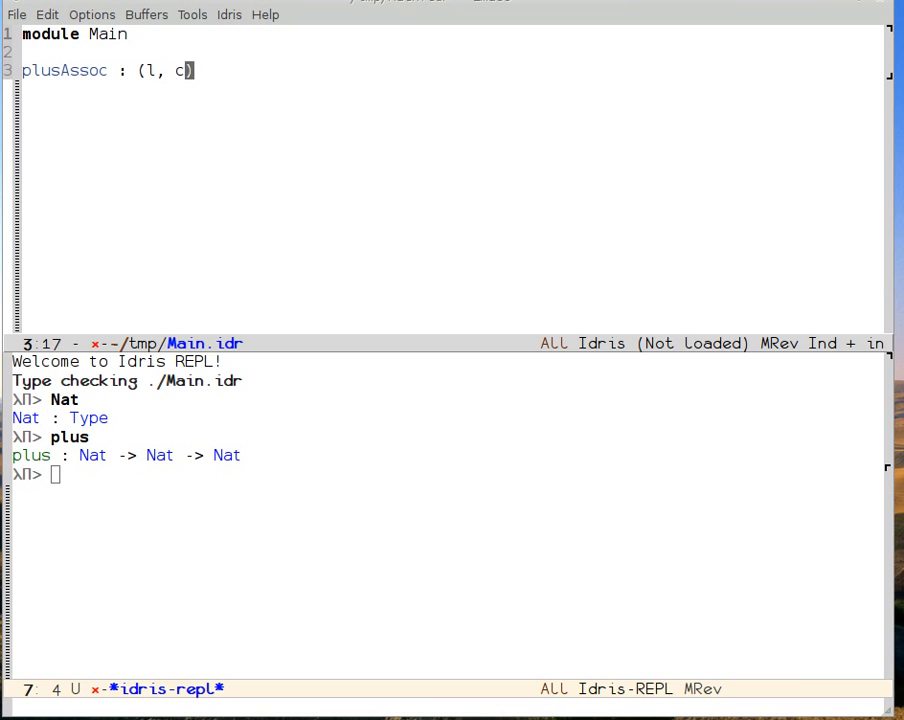
{"action": "type", "text": ", r : Nat"}
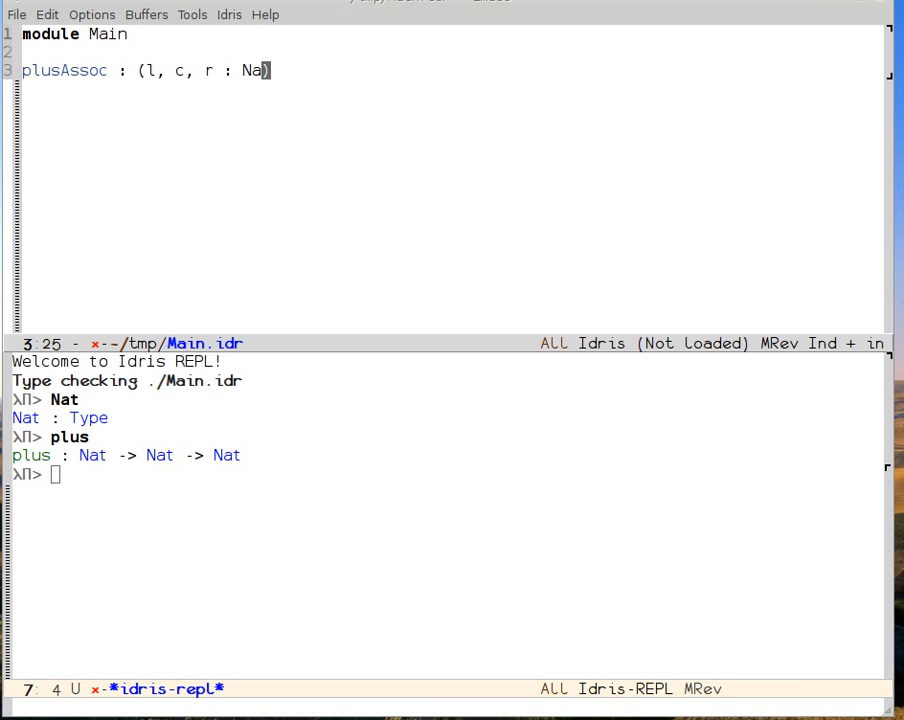
{"action": "type", "text": "t)"}
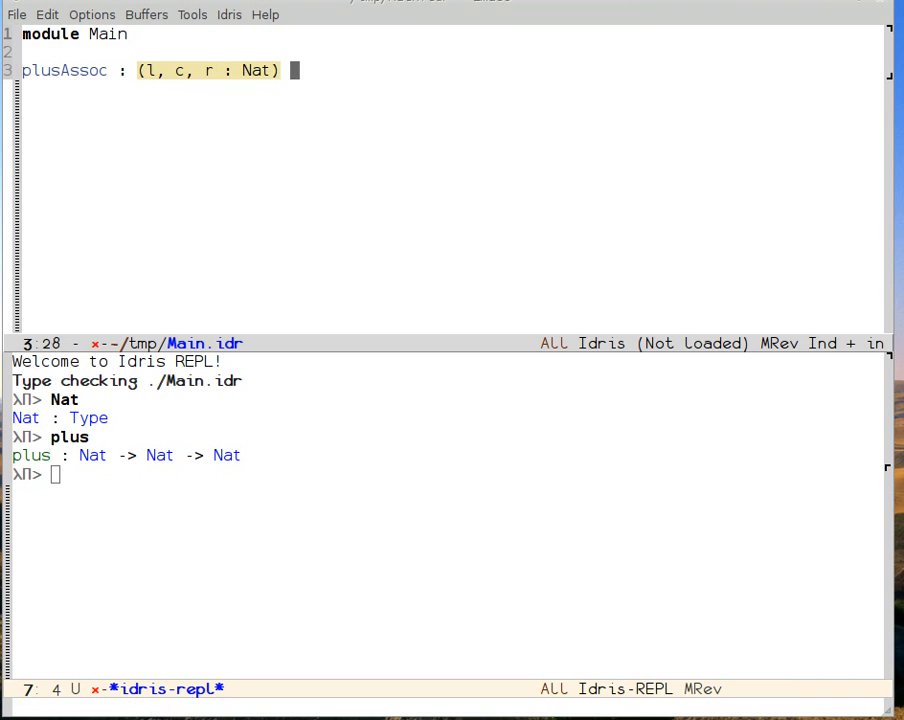
{"action": "type", "text": "->"}
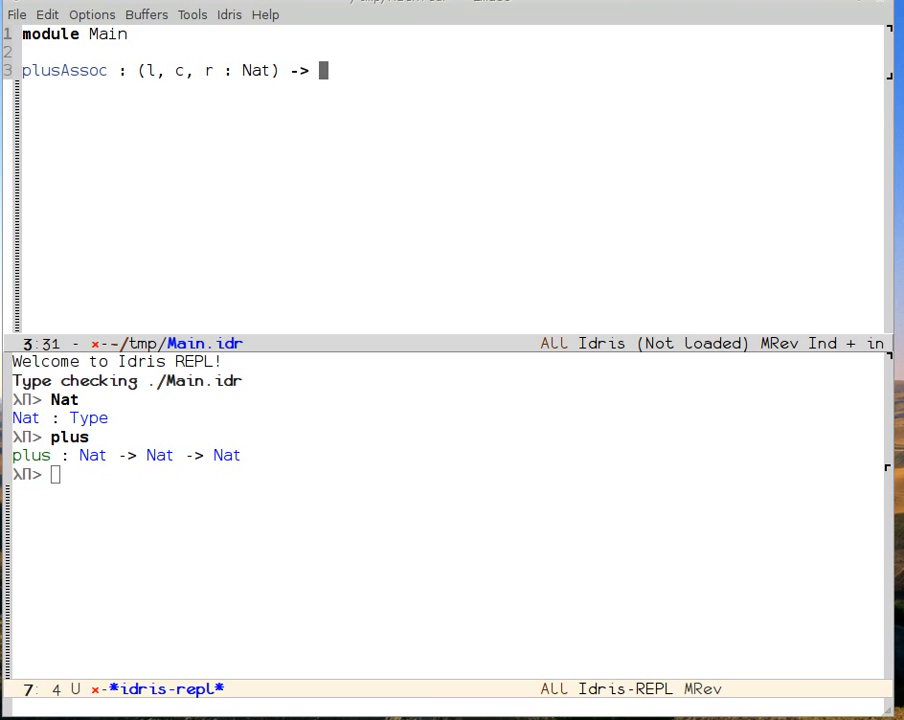
Step: Complete the type as l `plus` (c `plus` r) = (l `plus` c) `plus` r
{"action": "type", "text": "l `"}
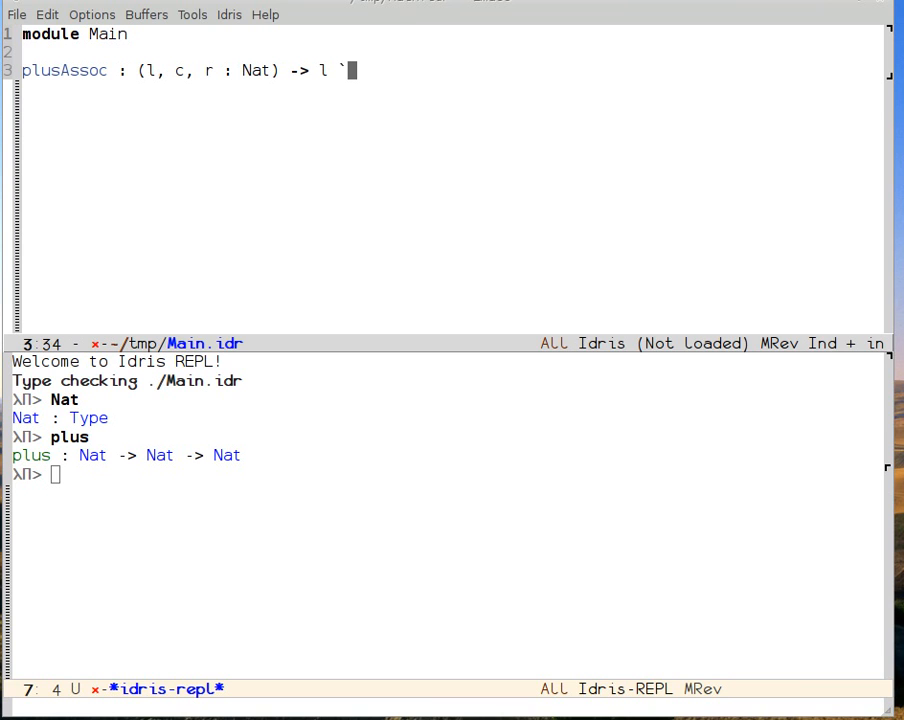
{"action": "type", "text": "()"}
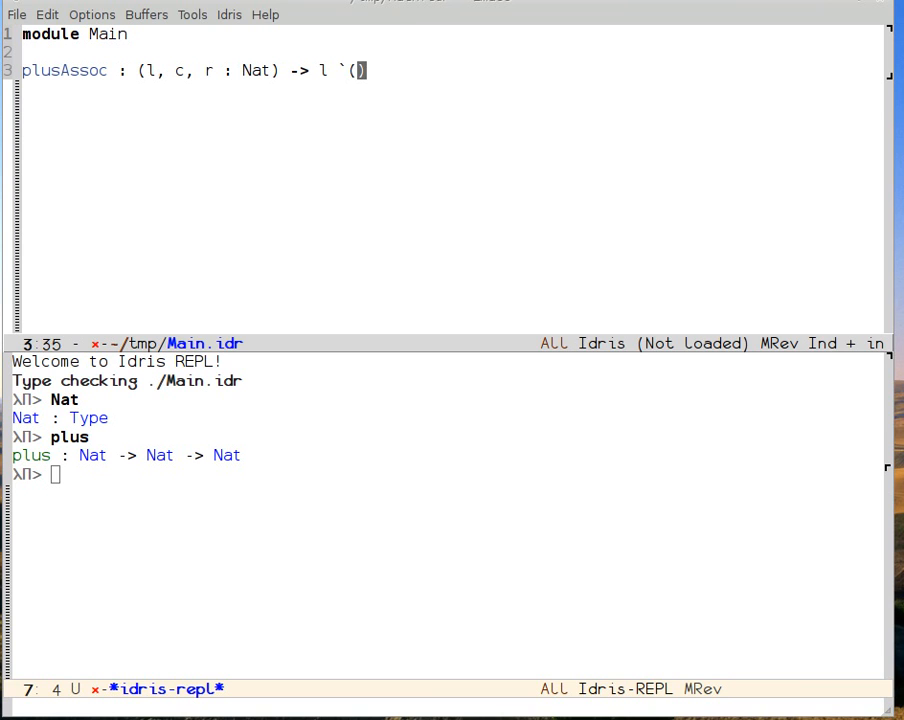
{"action": "type", "text": "plus"}
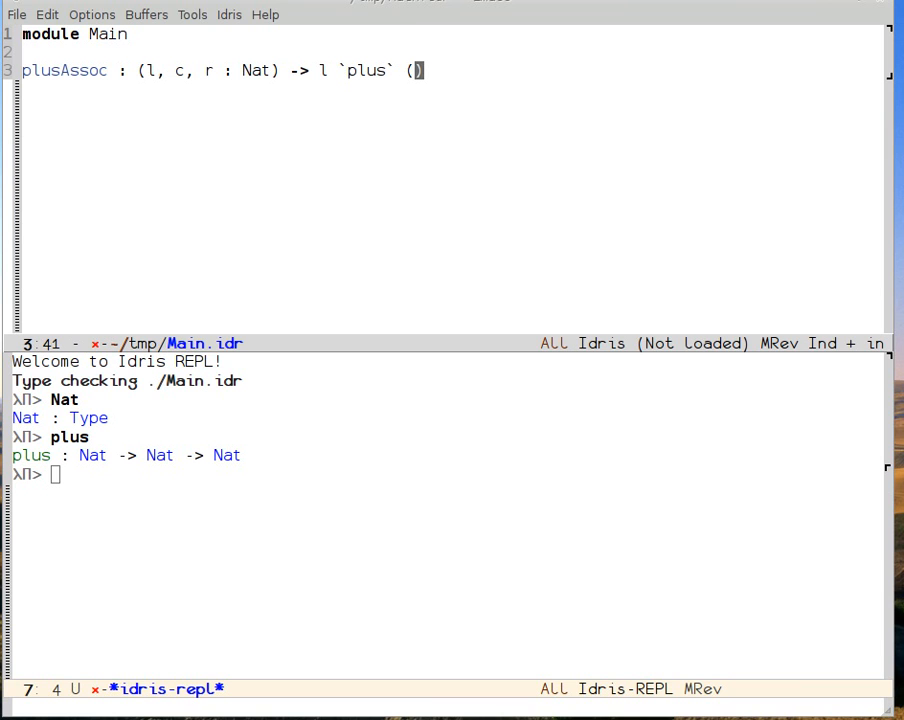
{"action": "type", "text": "c `plus` r"}
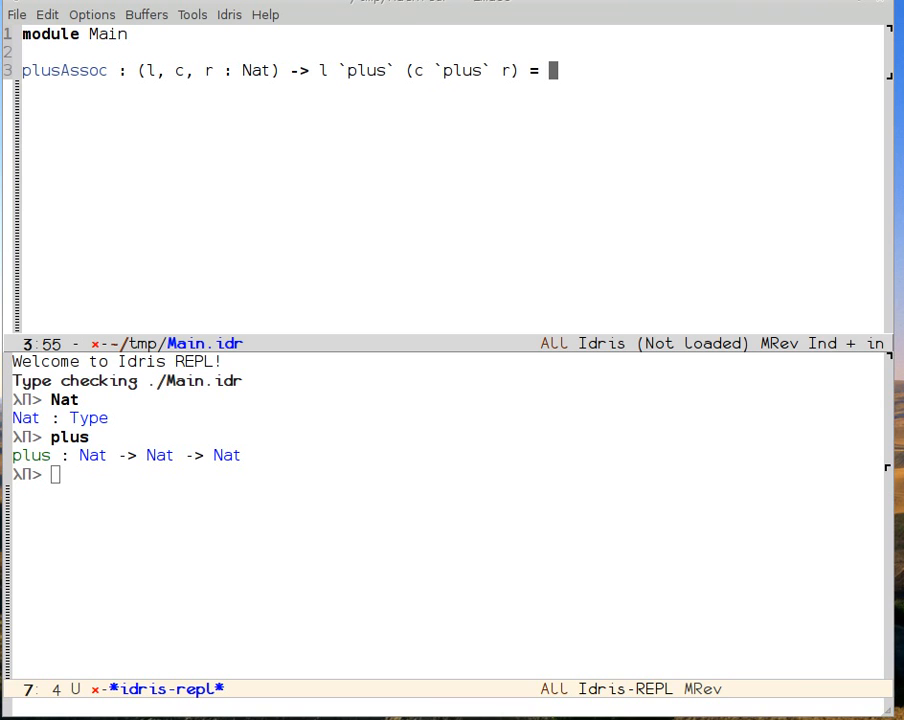
{"action": "type", "text": "(l `)"}
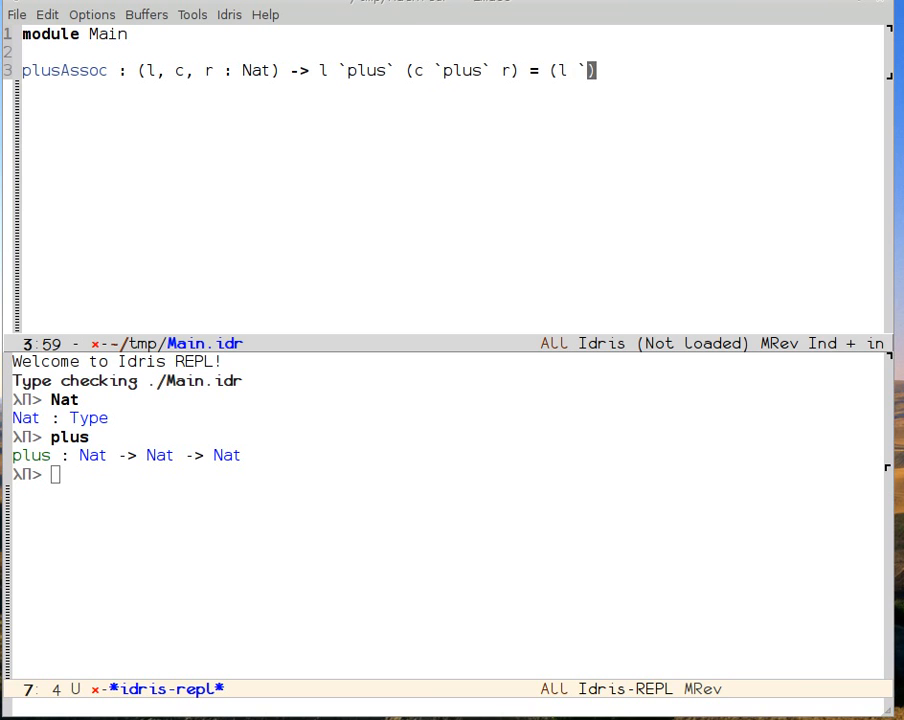
{"action": "type", "text": "plus c)"}
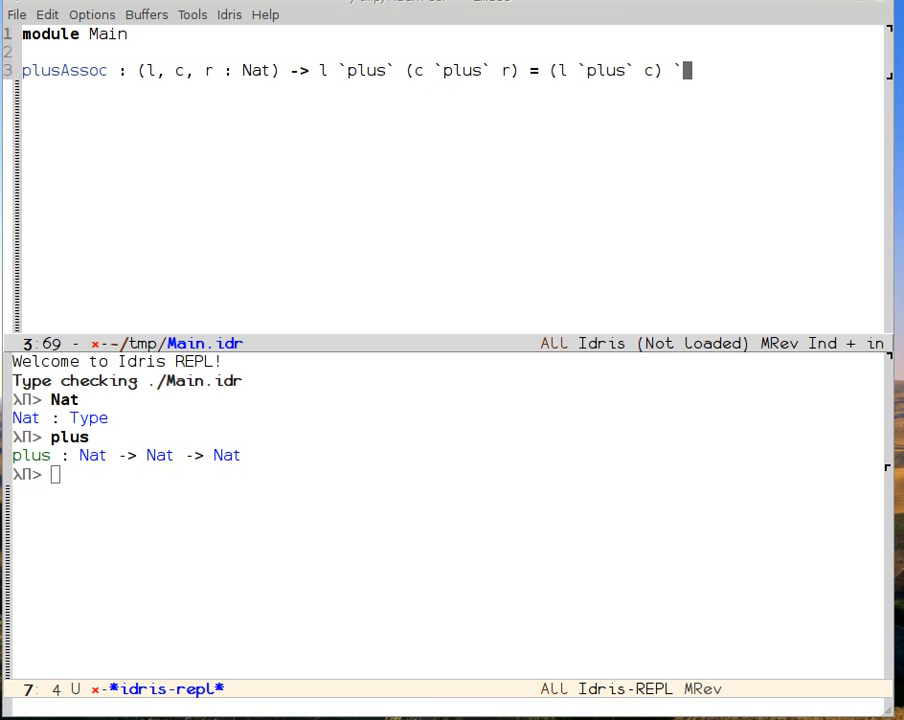
{"action": "type", "text": "`plus` r"}
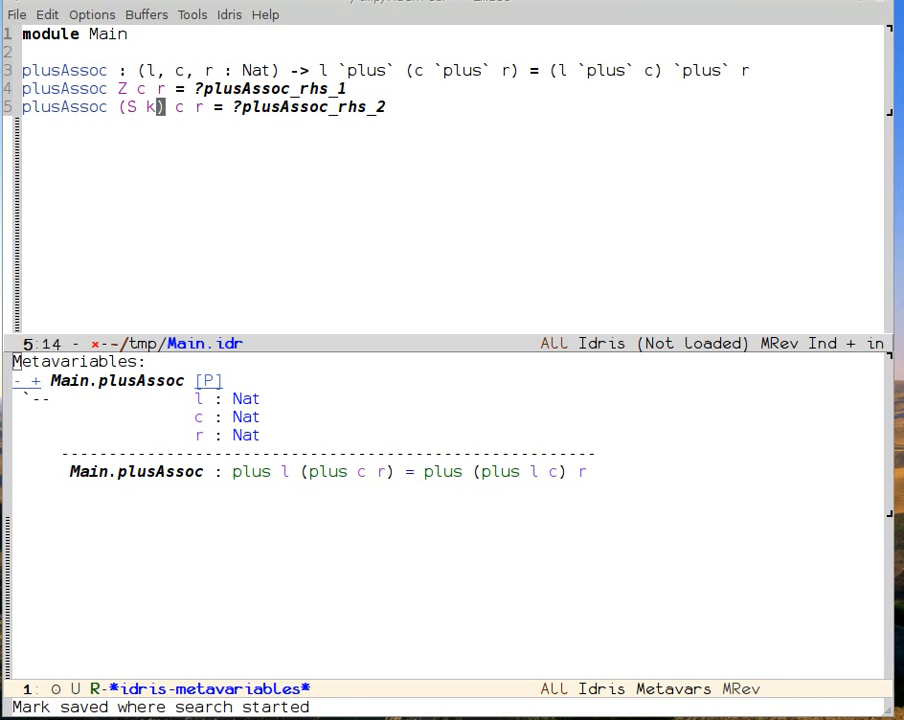
Step: Rename the generated successor variable k to l in the S case
{"action": "type", "text": "l"}
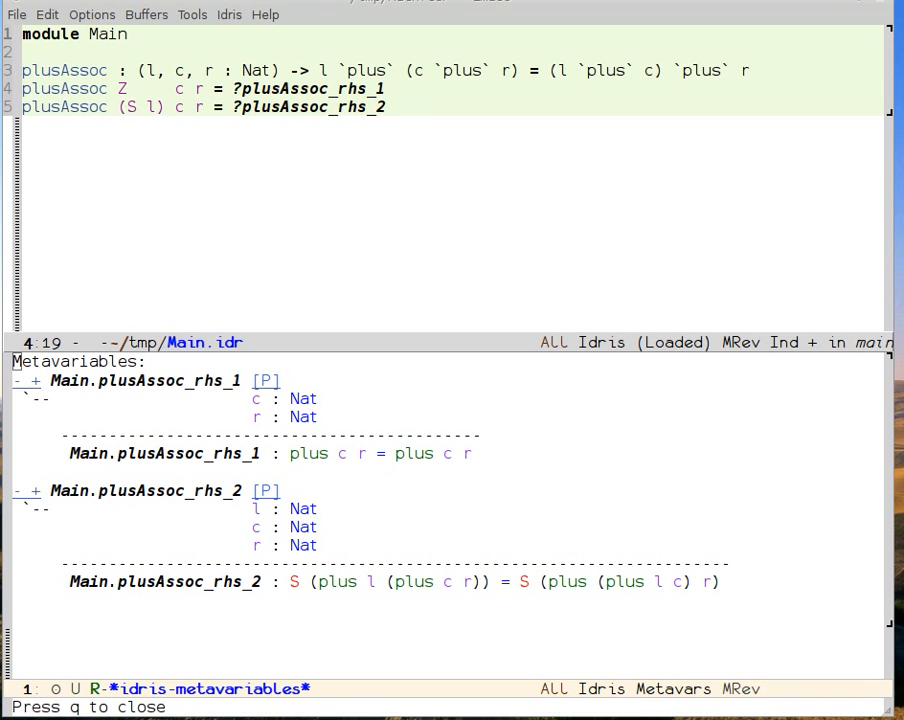
{"action": "mouse_move", "coordinate": [255, 513]}
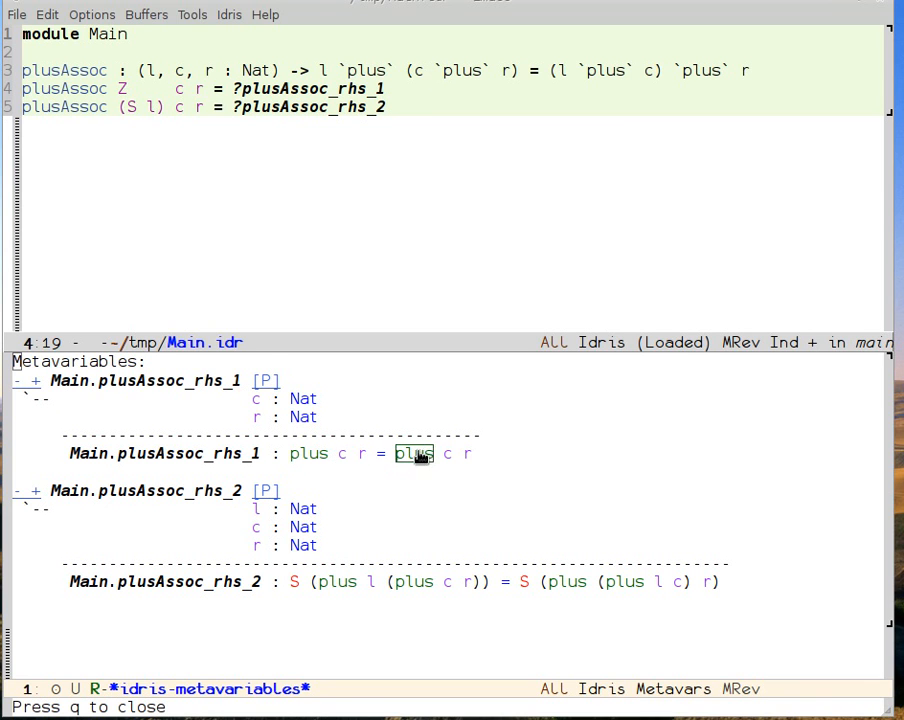
{"action": "mouse_move", "coordinate": [490, 470]}
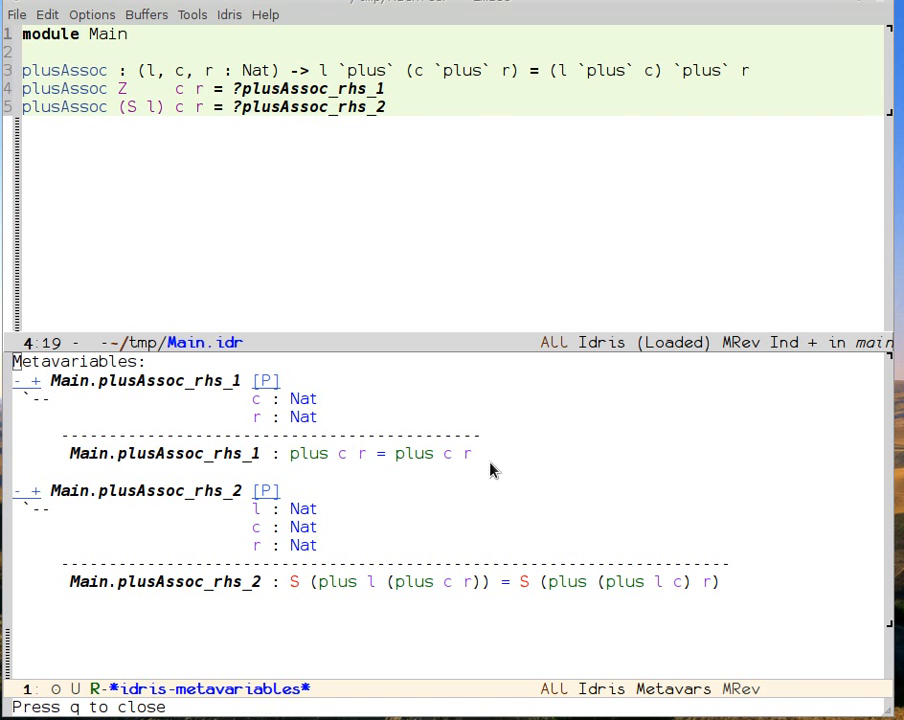
{"action": "mouse_move", "coordinate": [489, 469]}
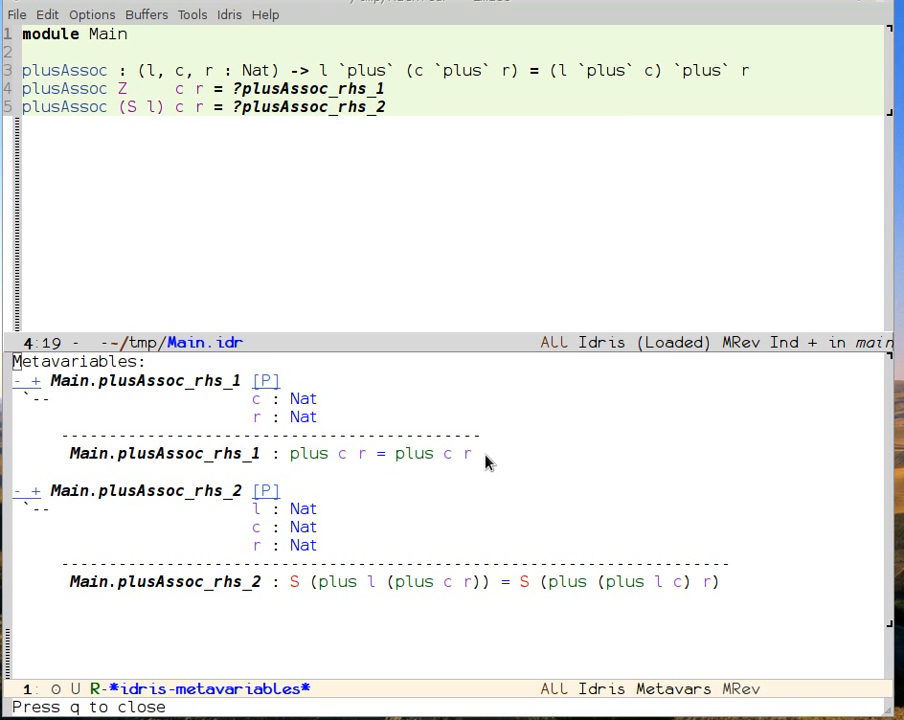
{"action": "mouse_move", "coordinate": [430, 410]}
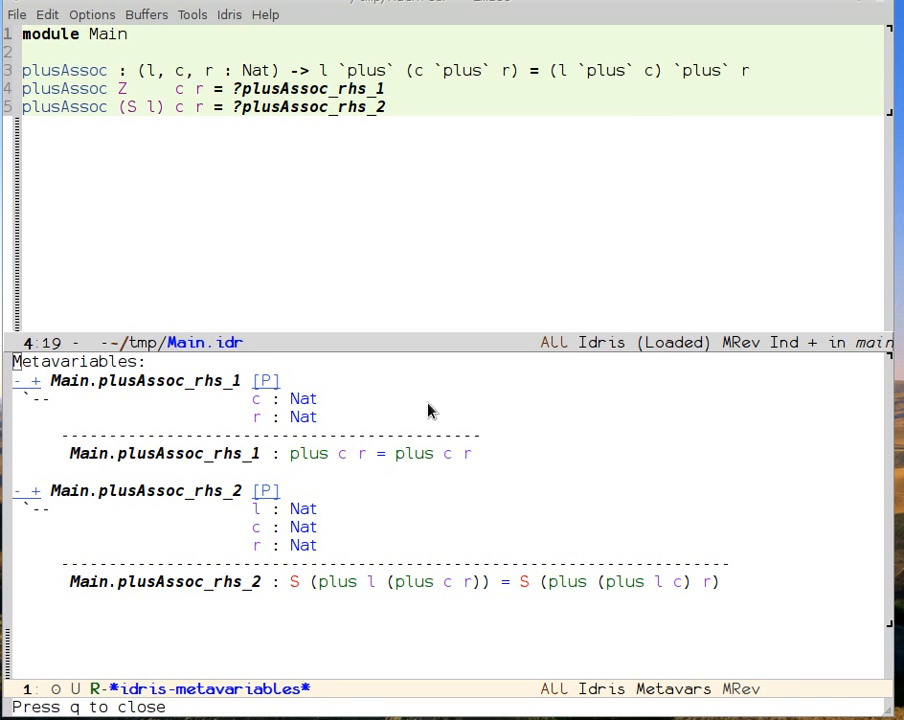
{"action": "mouse_move", "coordinate": [393, 399]}
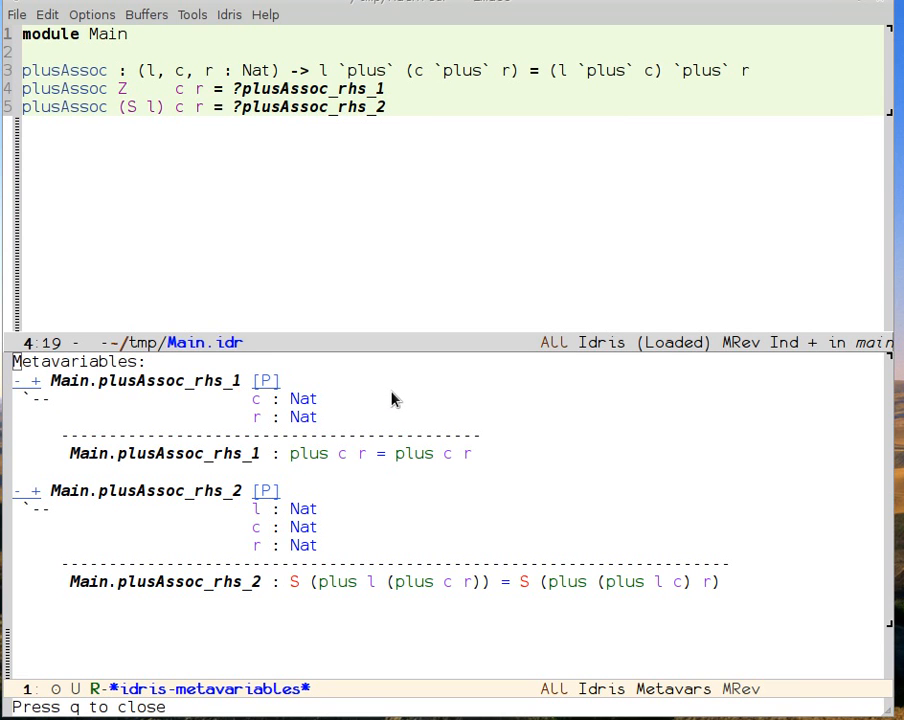
{"action": "mouse_move", "coordinate": [290, 82]}
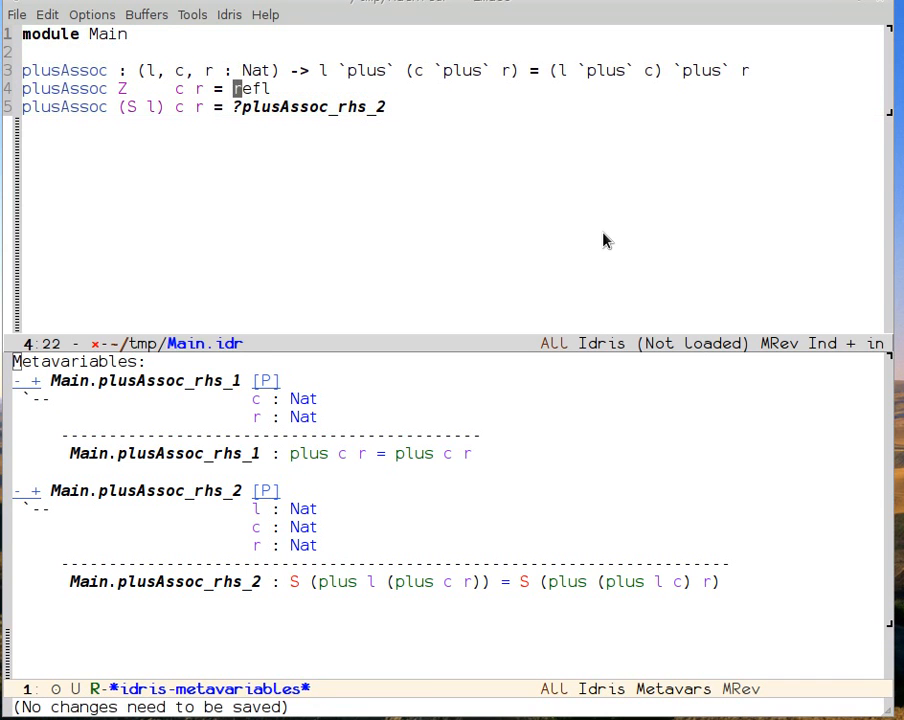
{"action": "mouse_move", "coordinate": [472, 151]}
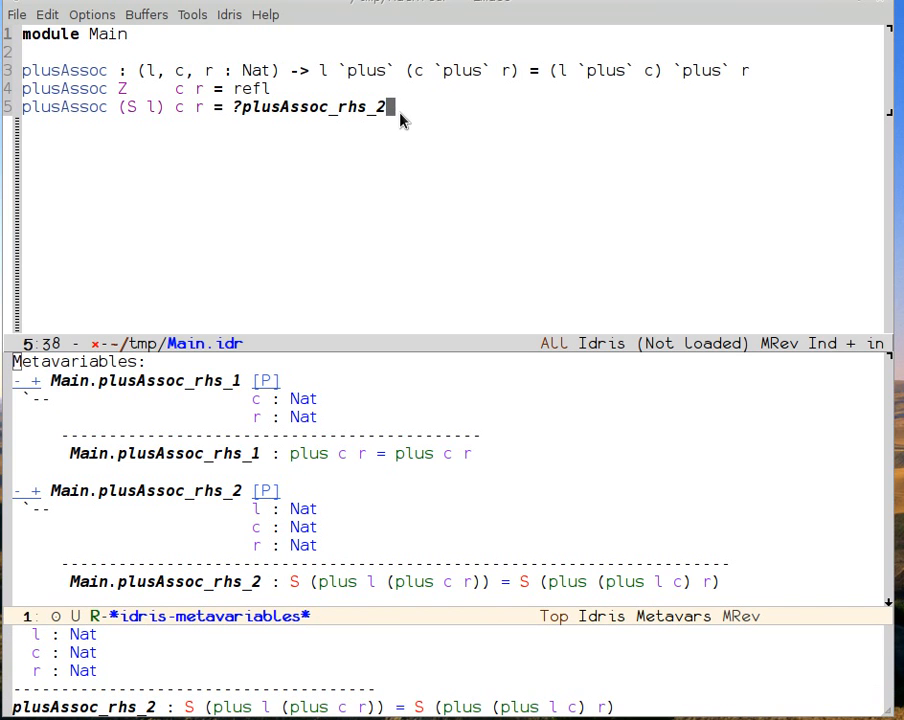
{"action": "mouse_move", "coordinate": [420, 174]}
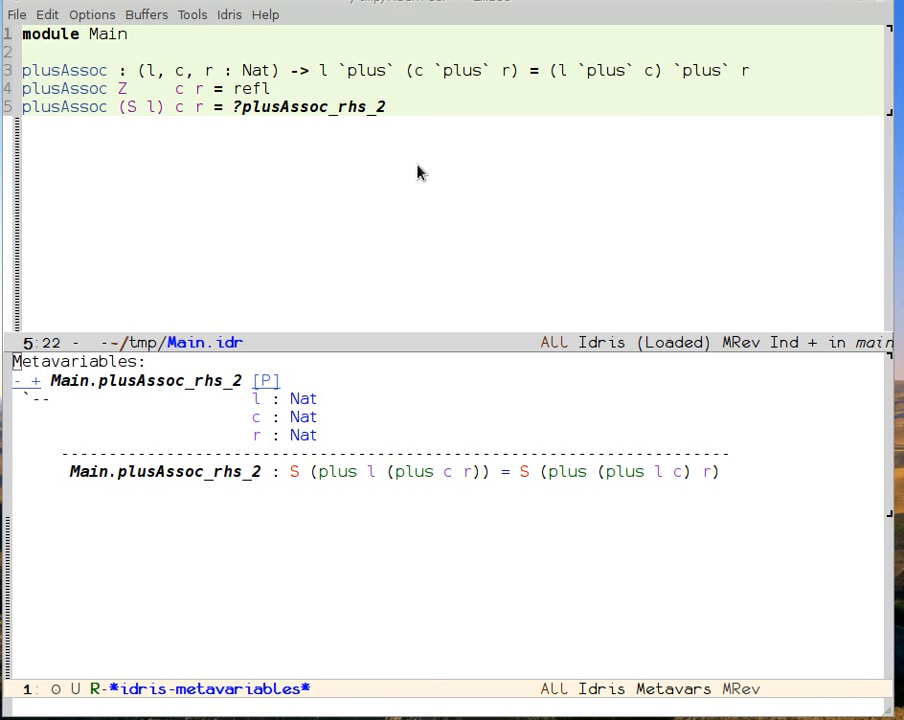
Step: Fill the successor hole with rewrite plusAssoc l c r in refl and reload
{"action": "type", "text": "rewrite plusAssoc"}
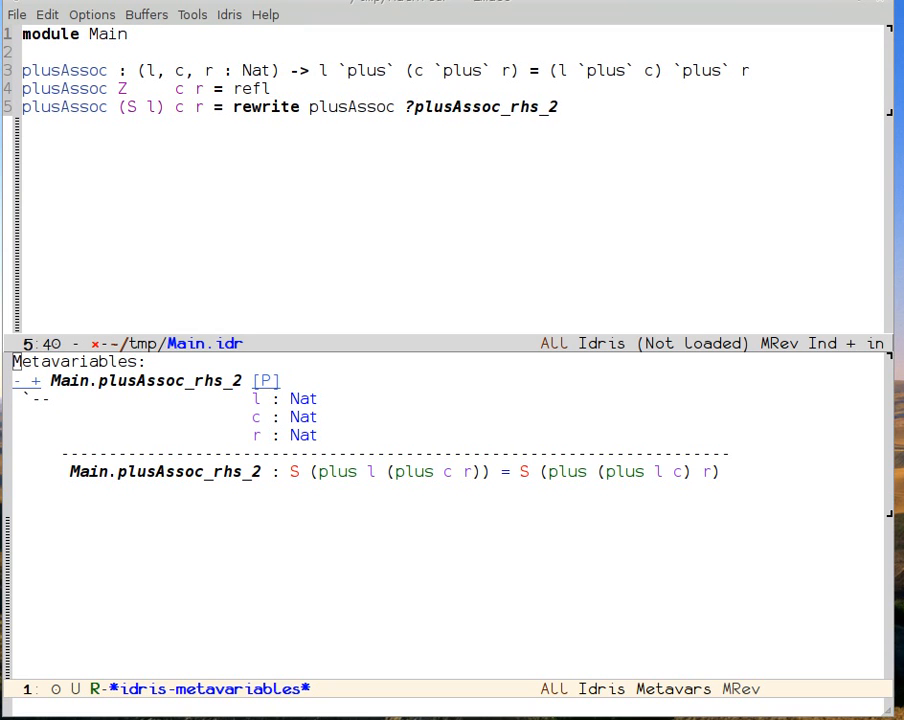
{"action": "type", "text": "l c r in refl"}
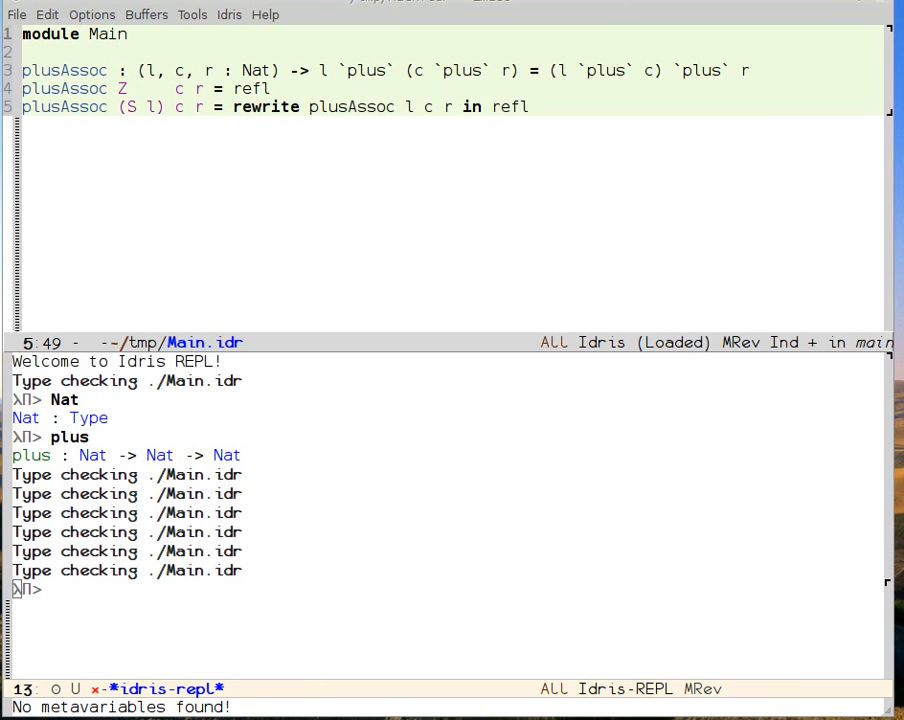
{"action": "key", "text": "Return"}
{"action": "type", "text": "plusAssoc2 : (l, c, r : Nat) -> l `plus` (c `plus` r) = (l `plus` c) `plus` r"}
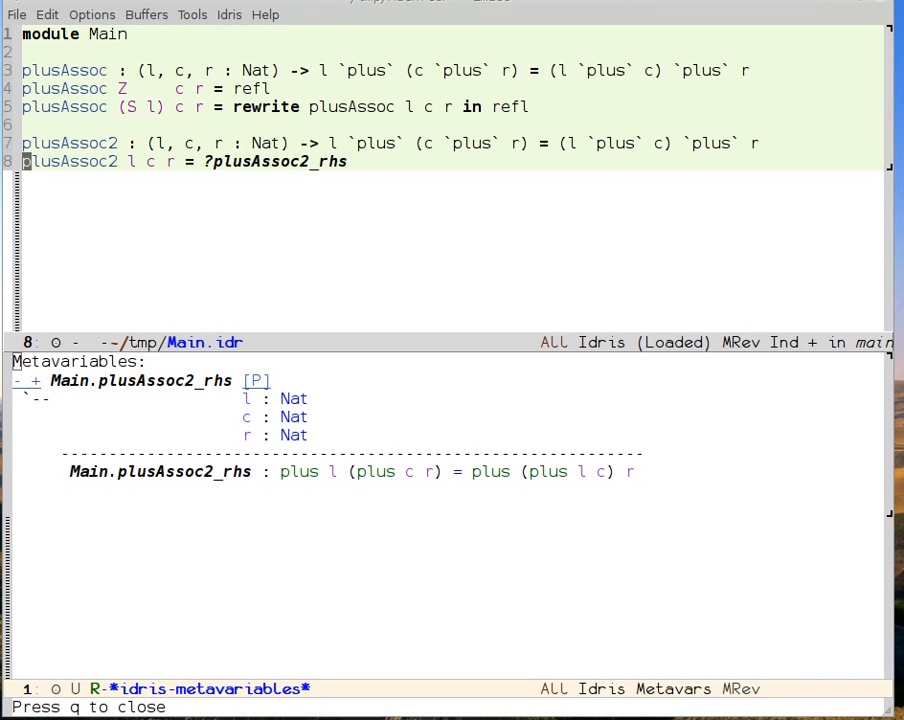
{"action": "mouse_move", "coordinate": [725, 546]}
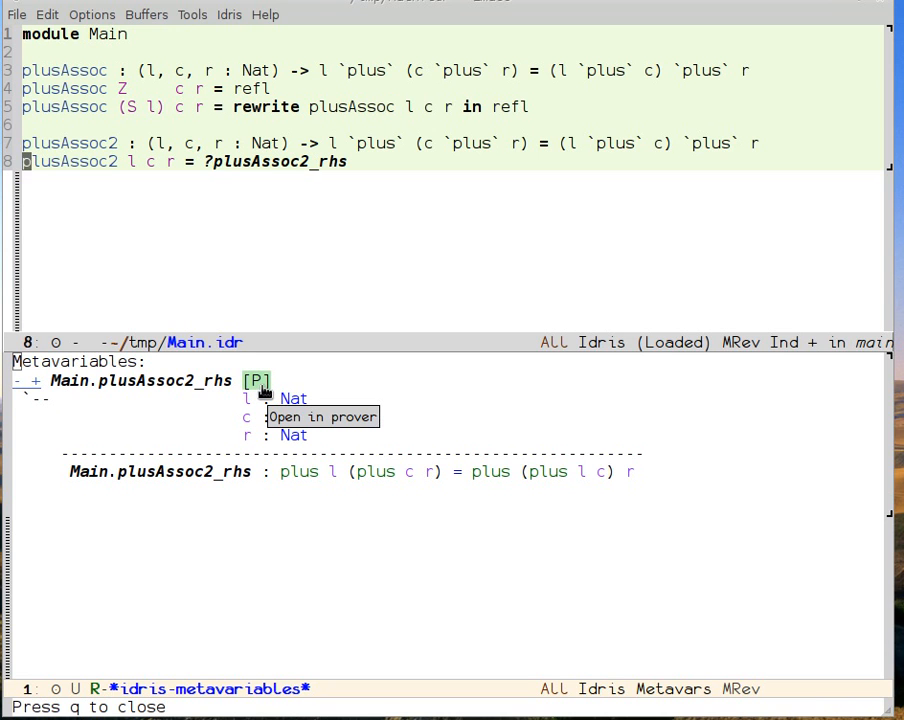
Step: Start the prover on plusAssoc2_rhs and enter intros to assume l, c and r
{"action": "left_click", "coordinate": [322, 417]}
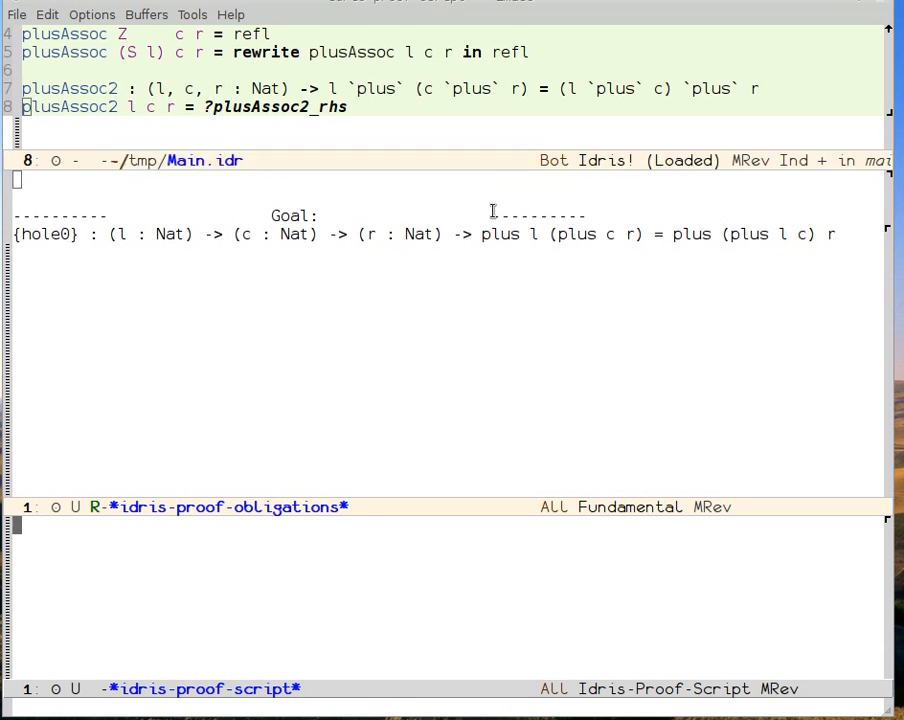
{"action": "mouse_move", "coordinate": [483, 263]}
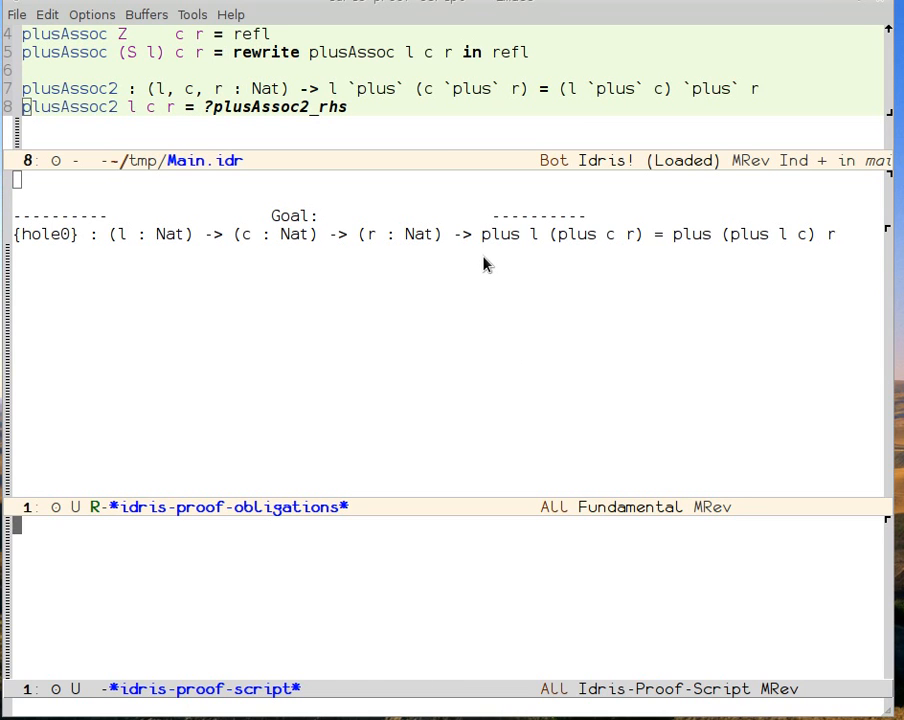
{"action": "mouse_move", "coordinate": [305, 473]}
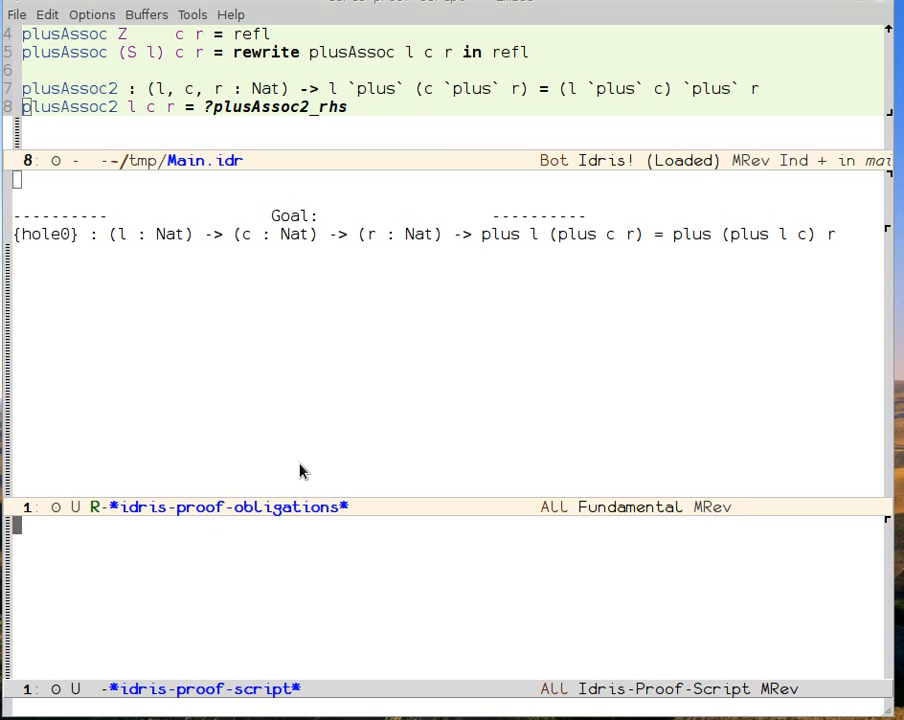
{"action": "mouse_move", "coordinate": [328, 608]}
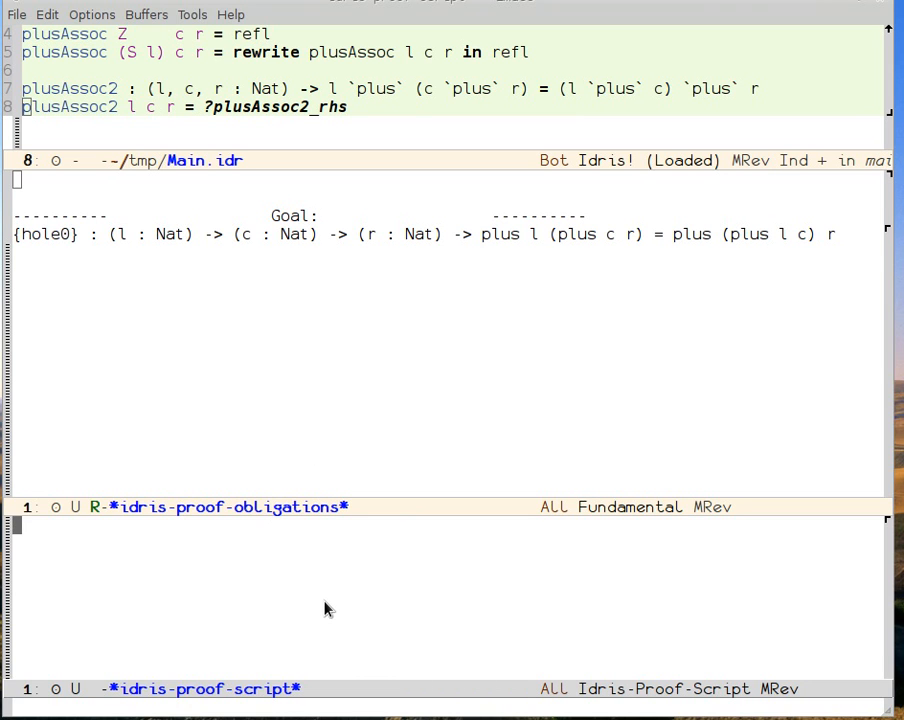
{"action": "type", "text": "in"}
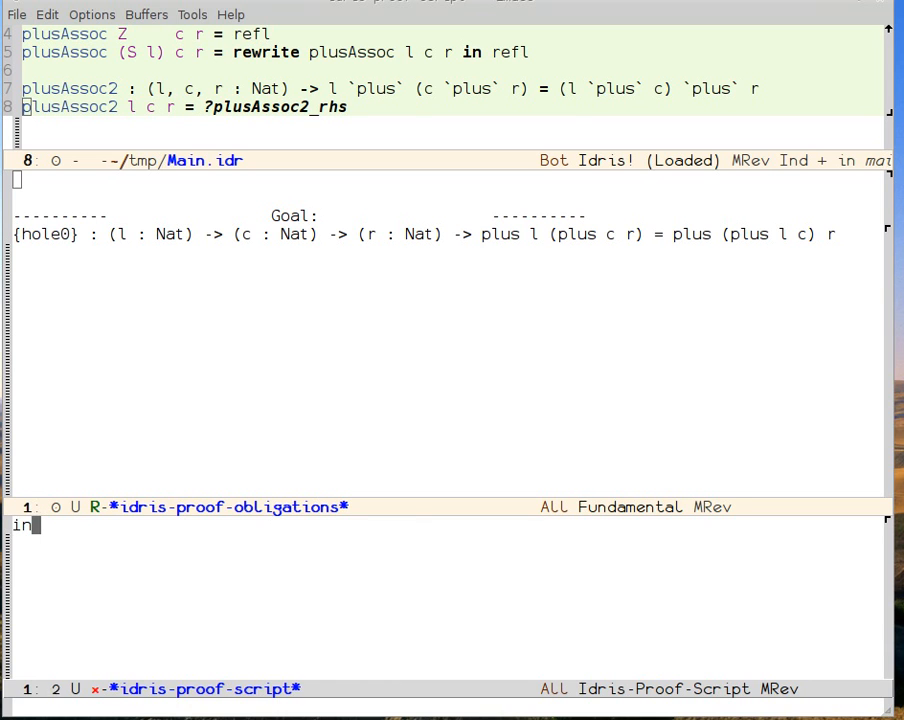
{"action": "type", "text": "tros"}
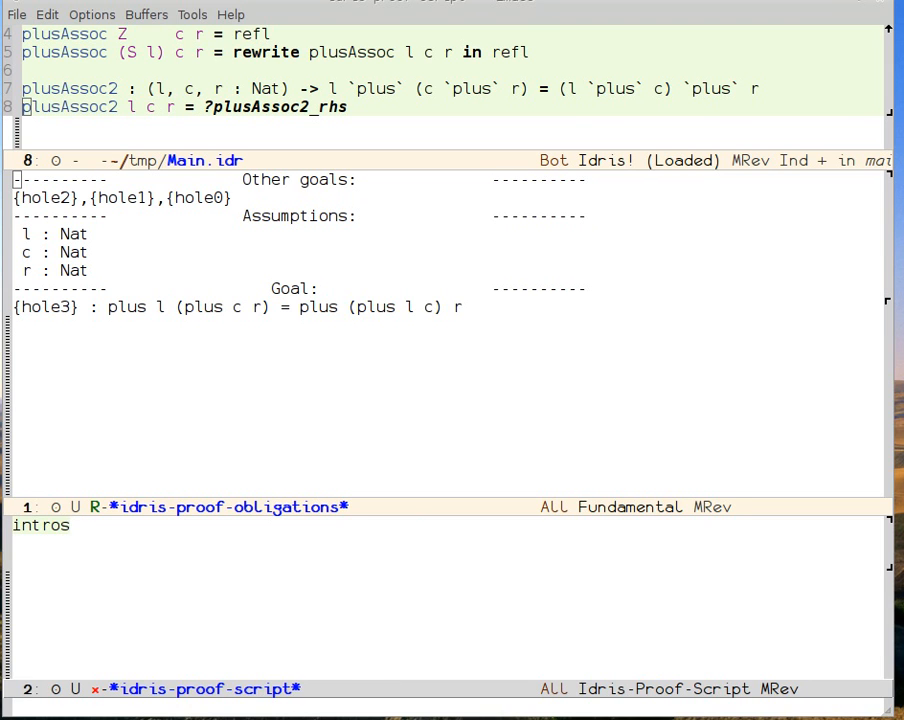
Step: Apply induction l, then enter compute toward discharging the zero case elim_Z0
{"action": "type", "text": "in"}
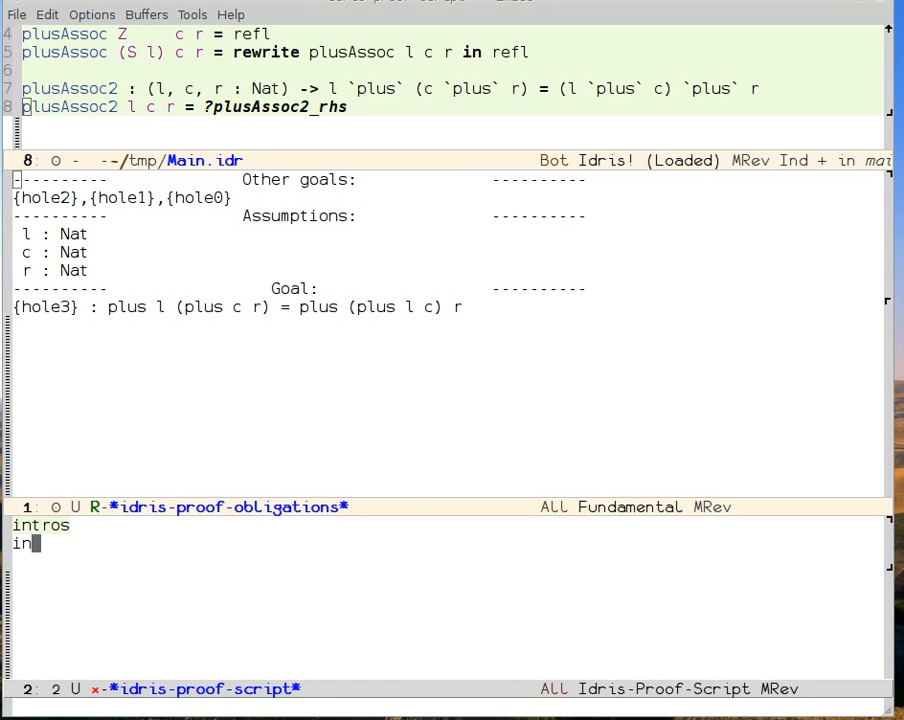
{"action": "type", "text": "duction"}
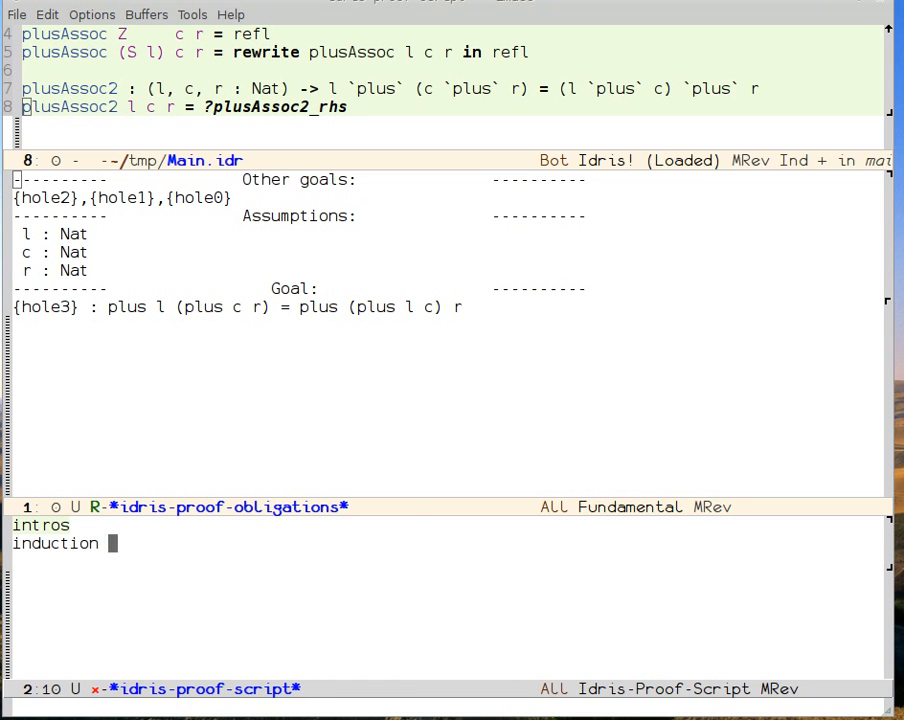
{"action": "type", "text": "l"}
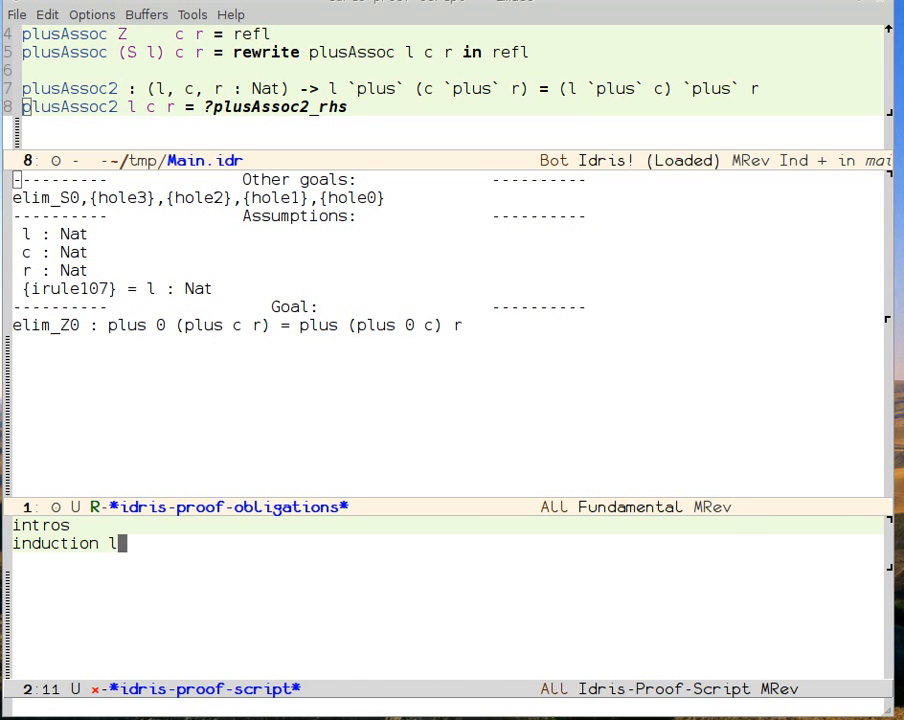
{"action": "key", "text": "Return"}
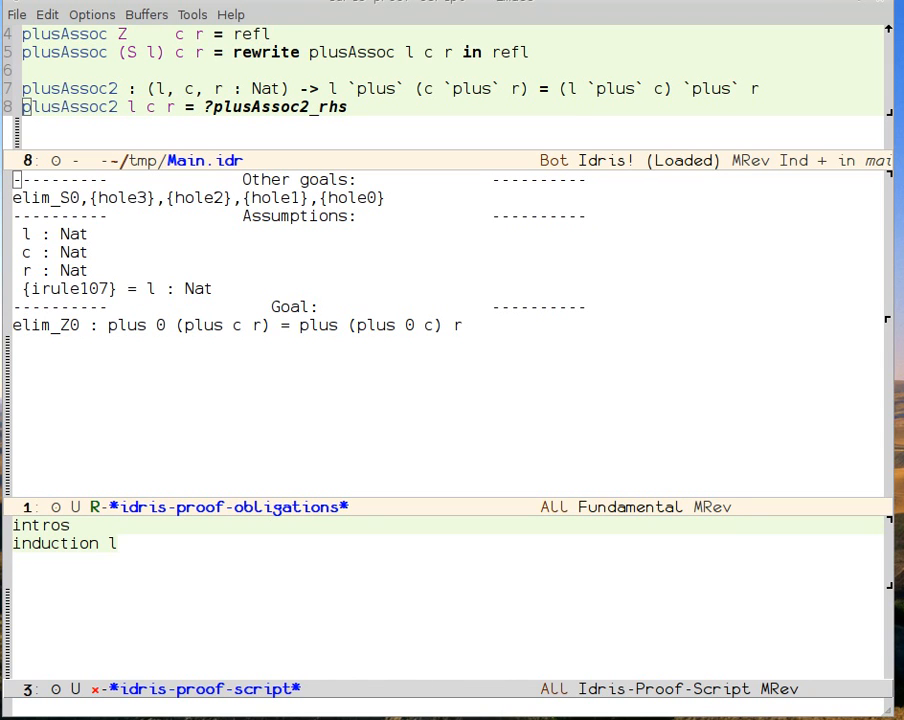
{"action": "type", "text": "compute"}
{"action": "type", "text": "trivial"}
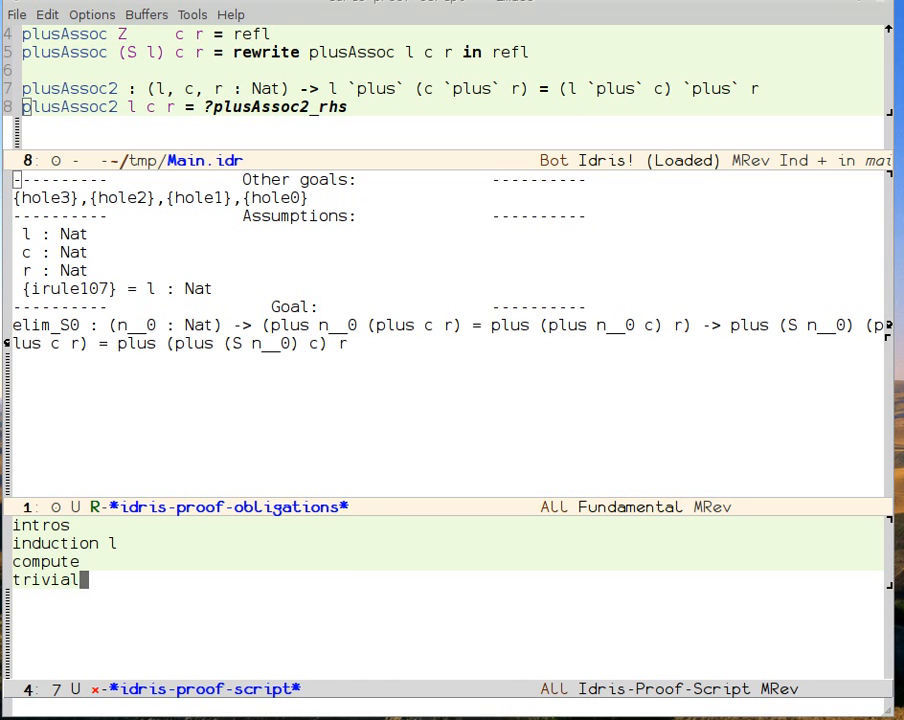
Step: Run intros, compute and rewrite ihn__0 on the successor case goal
{"action": "type", "text": "i"}
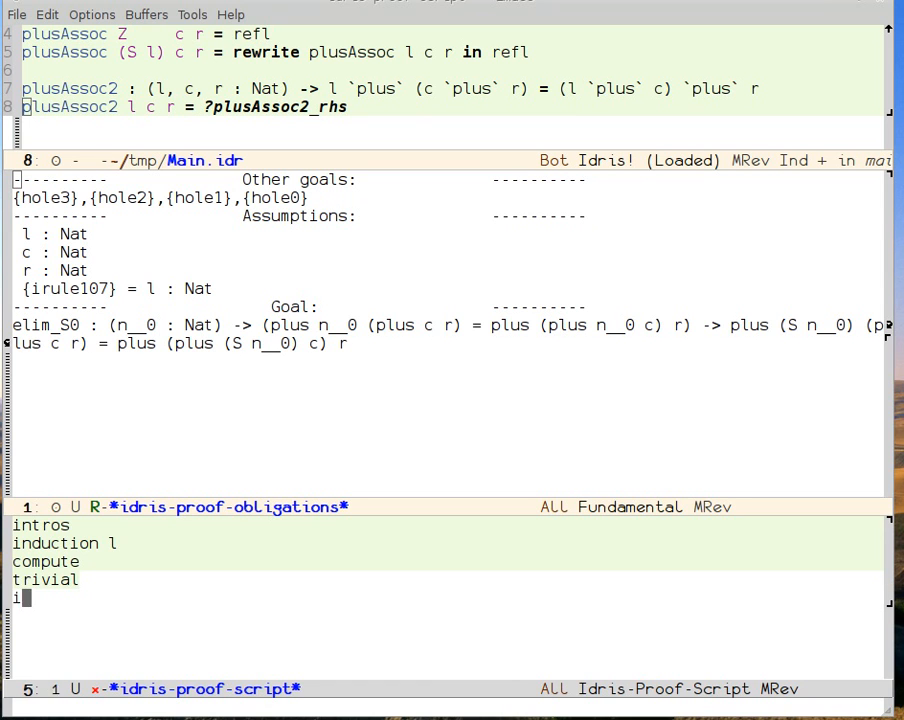
{"action": "type", "text": "ntros"}
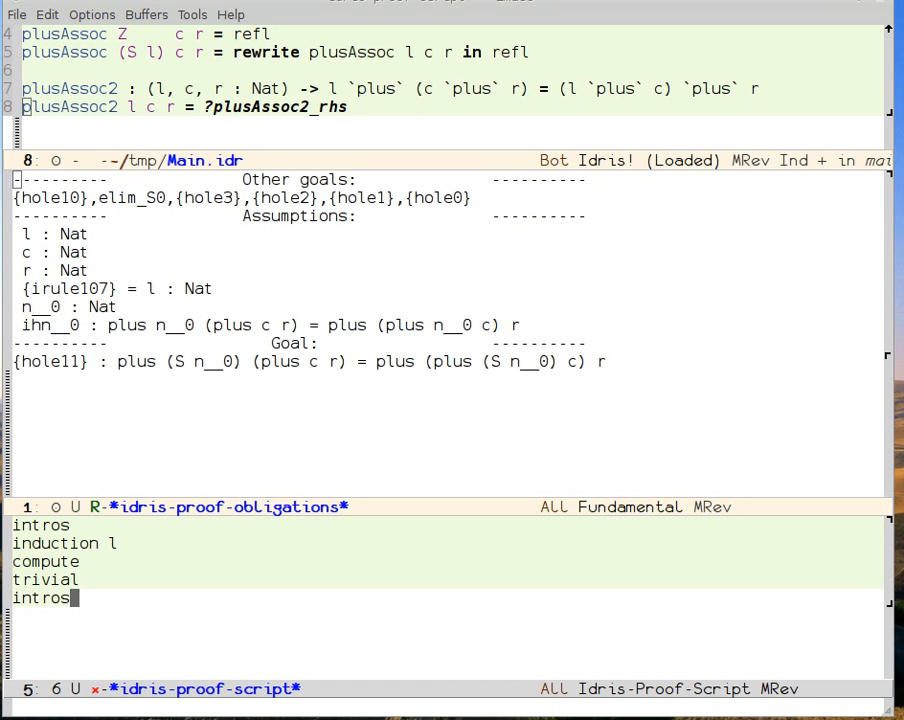
{"action": "key", "text": "Return"}
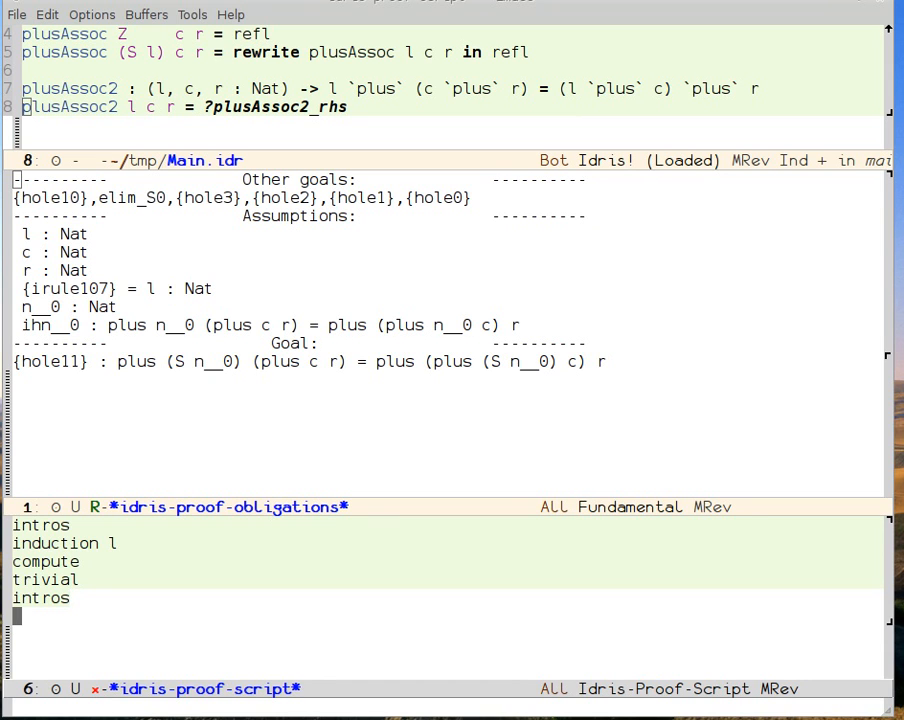
{"action": "type", "text": "c"}
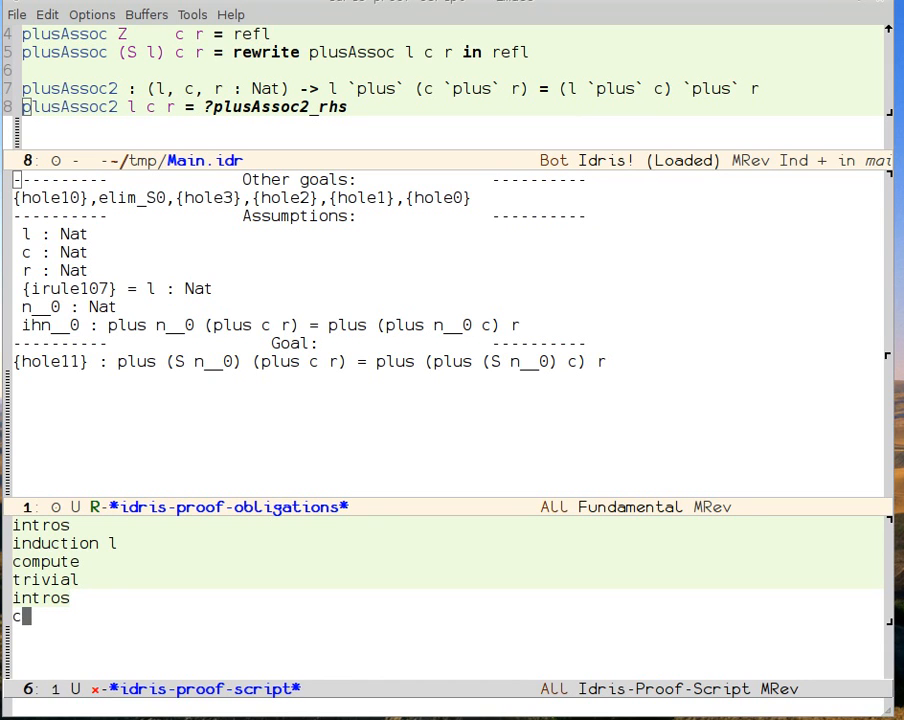
{"action": "type", "text": "ompute"}
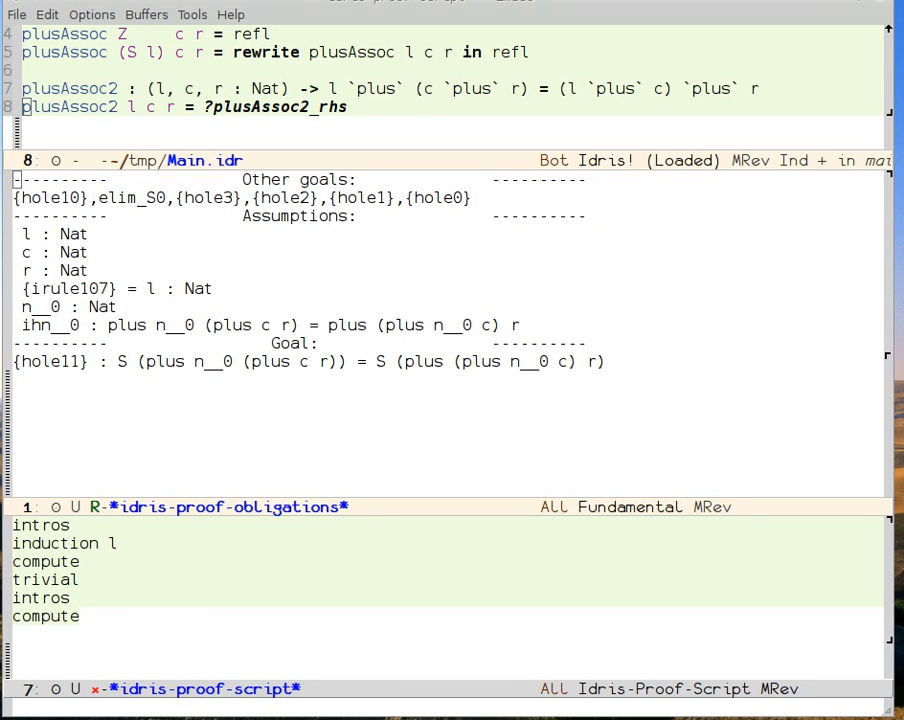
{"action": "type", "text": "rewrite ih"}
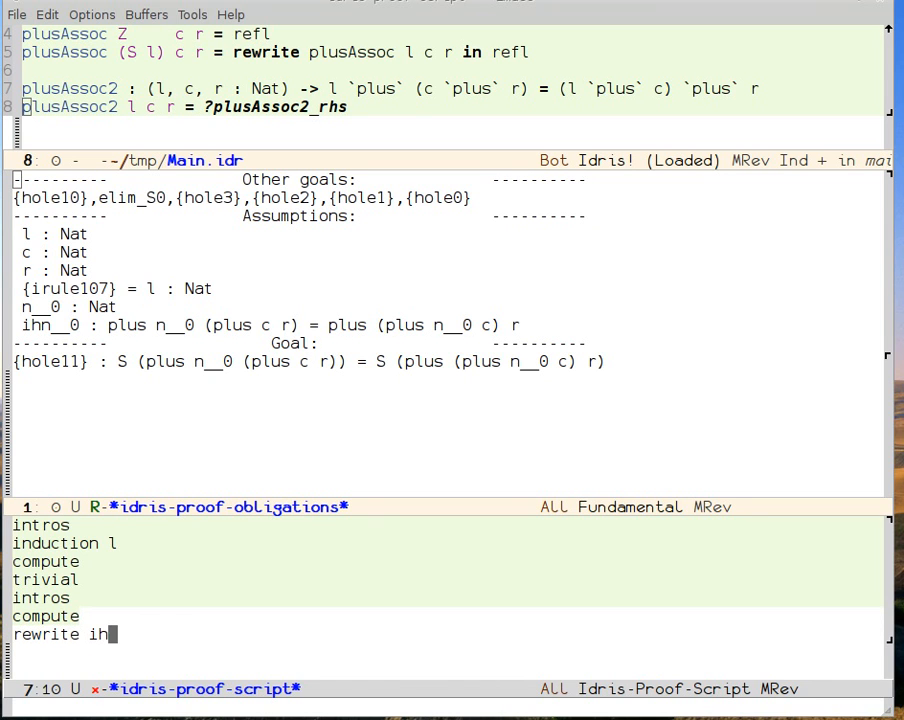
{"action": "type", "text": "n__0"}
{"action": "type", "text": "trivial"}
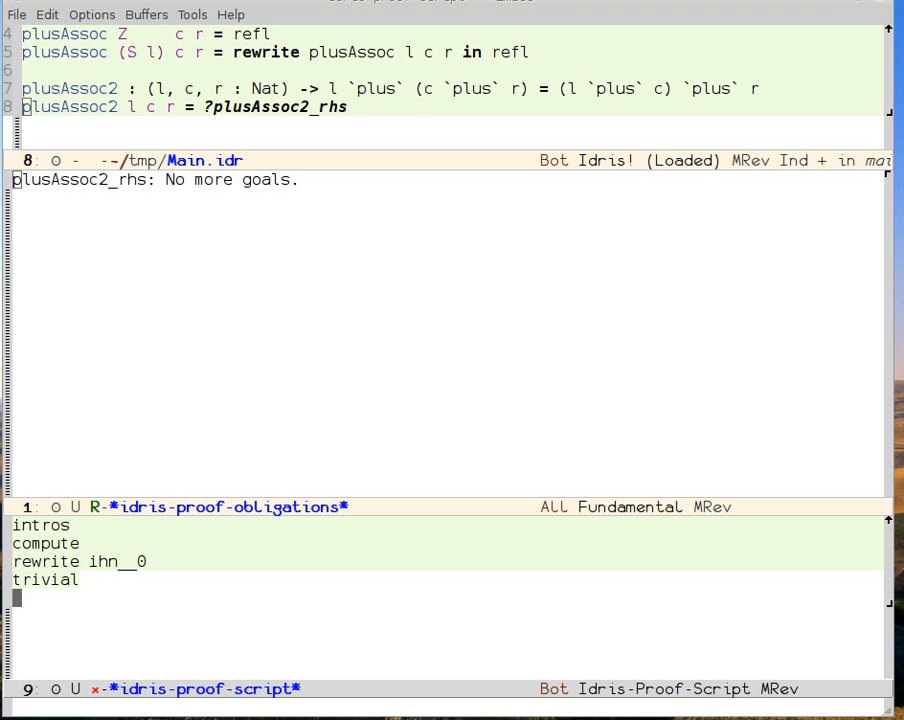
Step: Finish with qed and answer y to keep the proof script in Main.idr
{"action": "type", "text": "qed"}
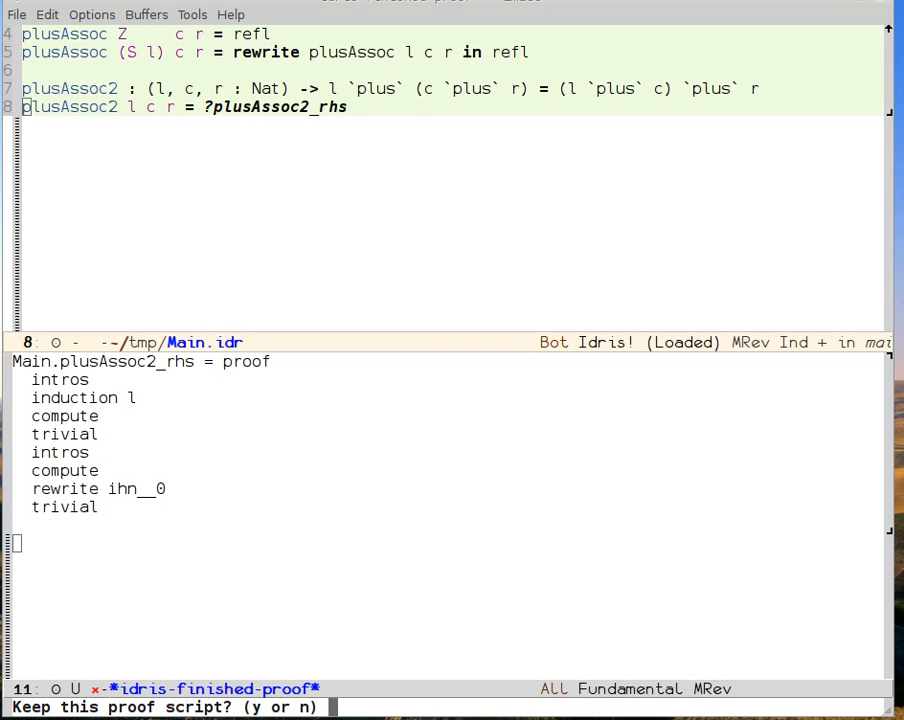
{"action": "type", "text": "y"}
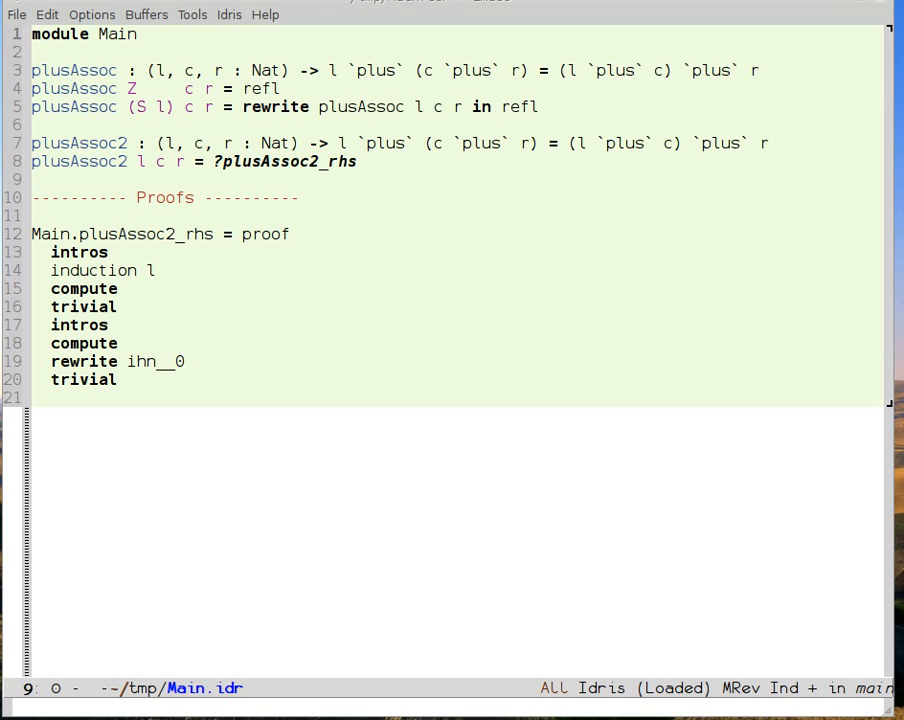
Step: Declare plusAssoc3 from the copied type line, with Z case refl and an S-case hole
{"action": "key", "text": "Return"}
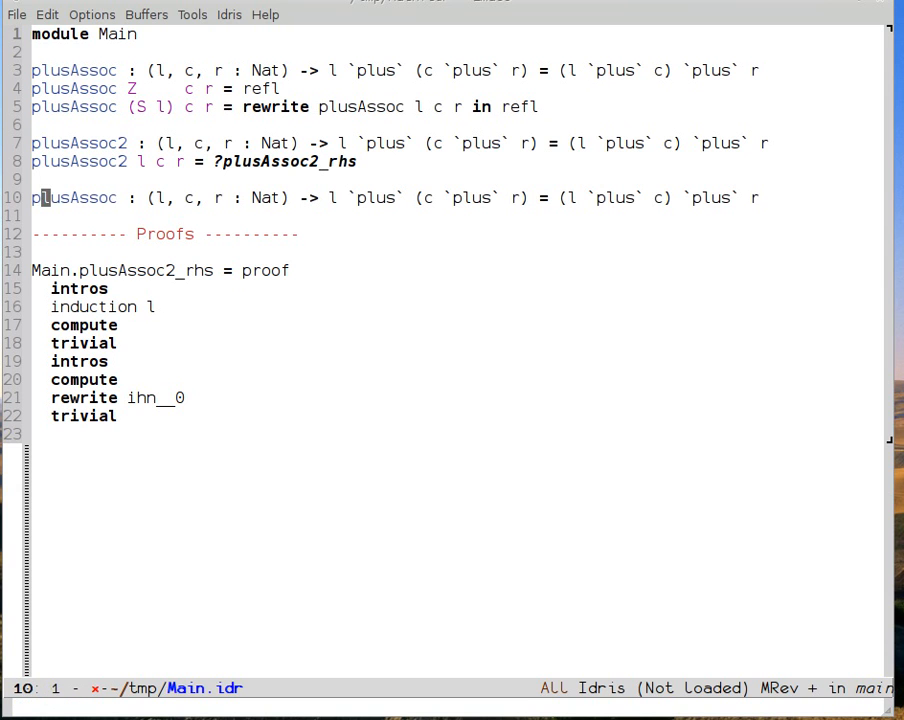
{"action": "type", "text": "3"}
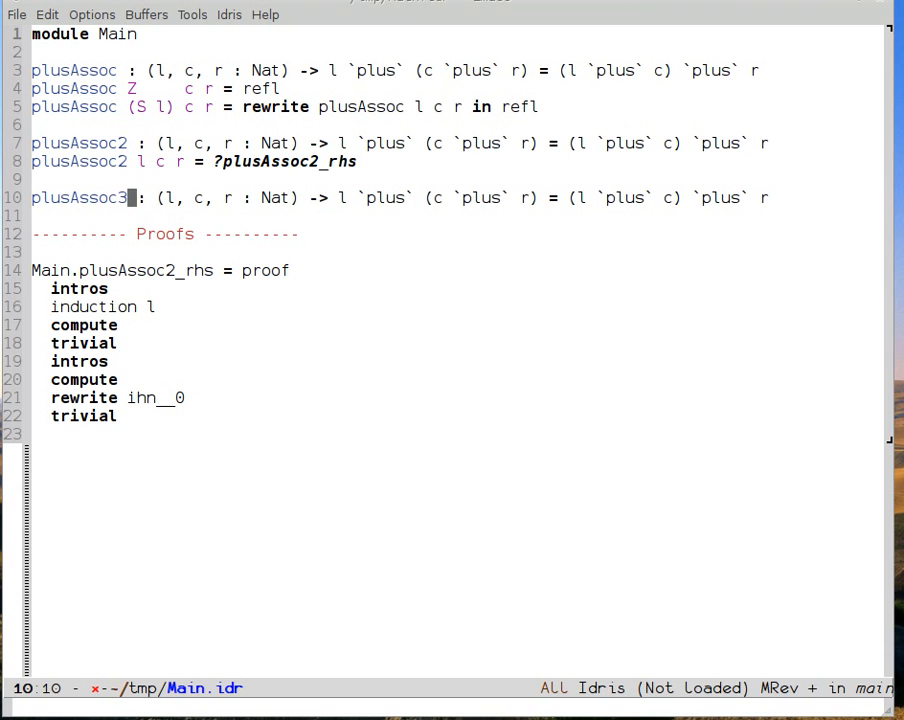
{"action": "key", "text": "ctrl+s"}
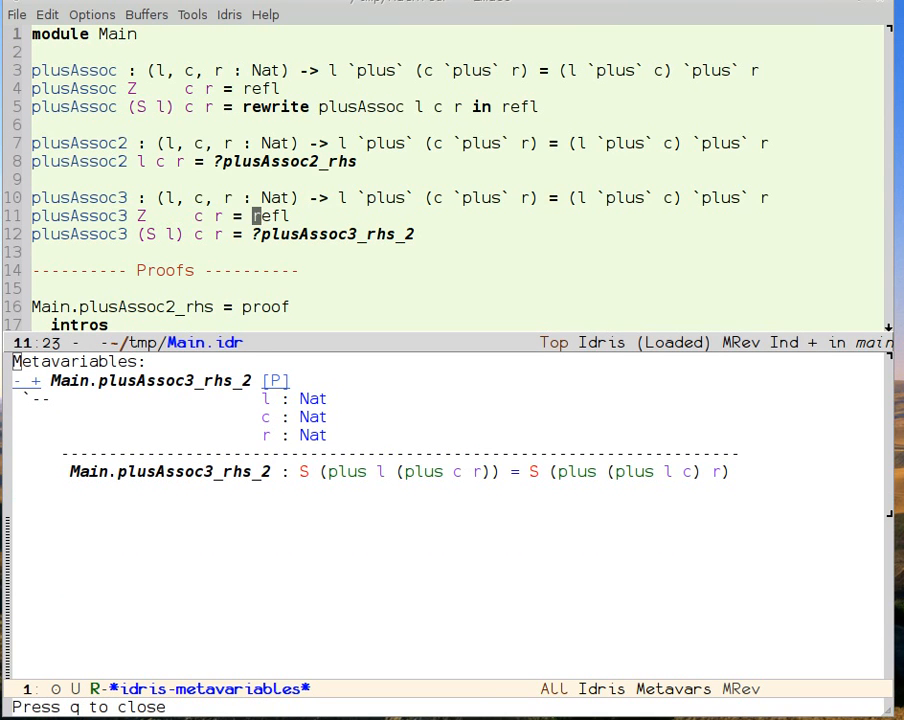
{"action": "mouse_move", "coordinate": [690, 460]}
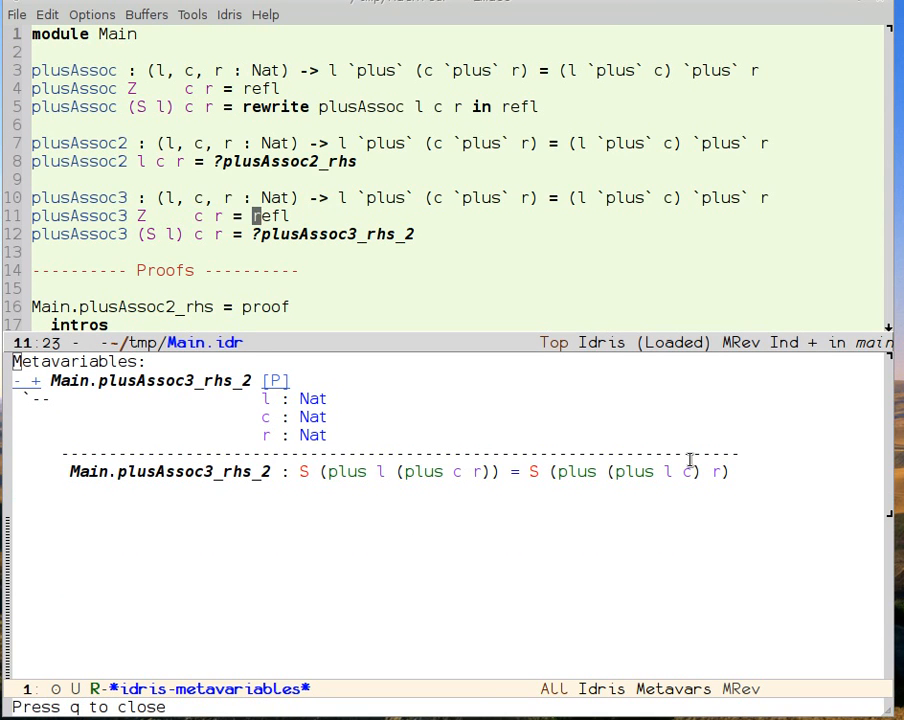
{"action": "mouse_move", "coordinate": [407, 436]}
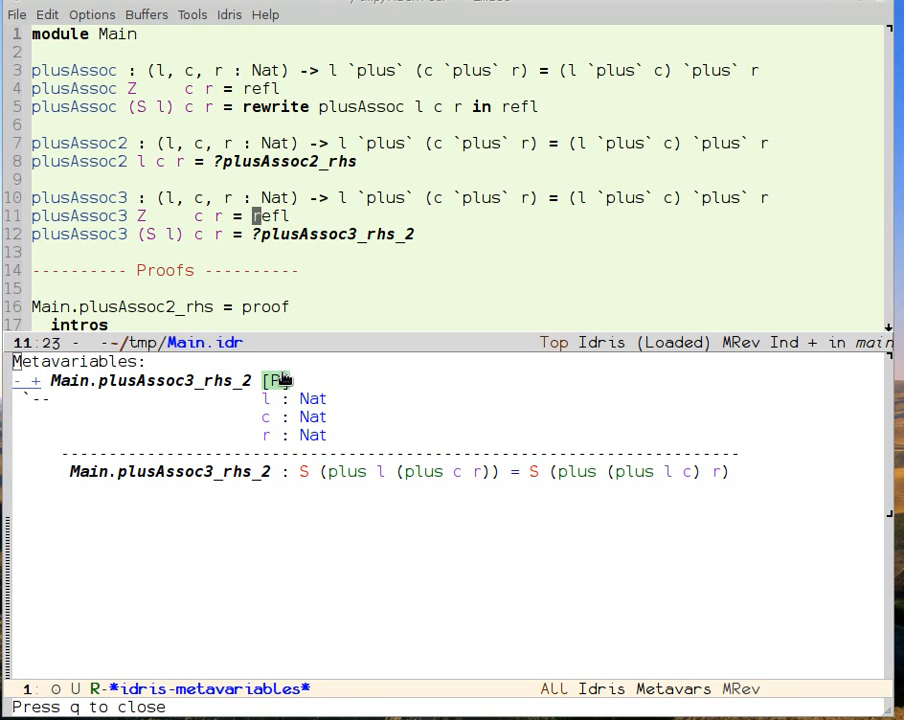
{"action": "mouse_move", "coordinate": [278, 381]}
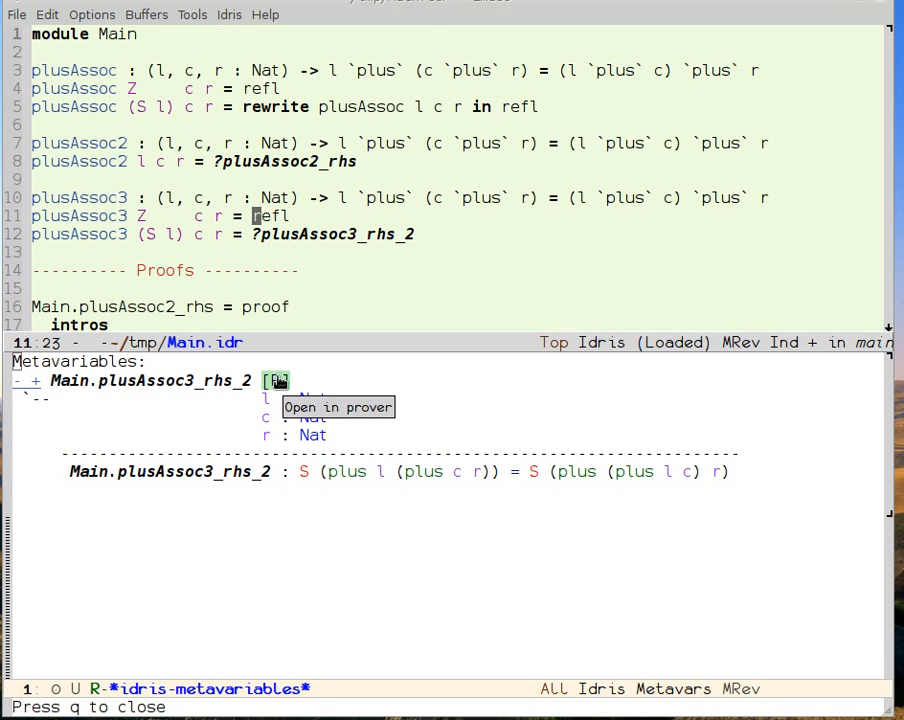
Step: Load hole plusAssoc3_rhs_2 into the prover and apply intros
{"action": "left_click", "coordinate": [337, 407]}
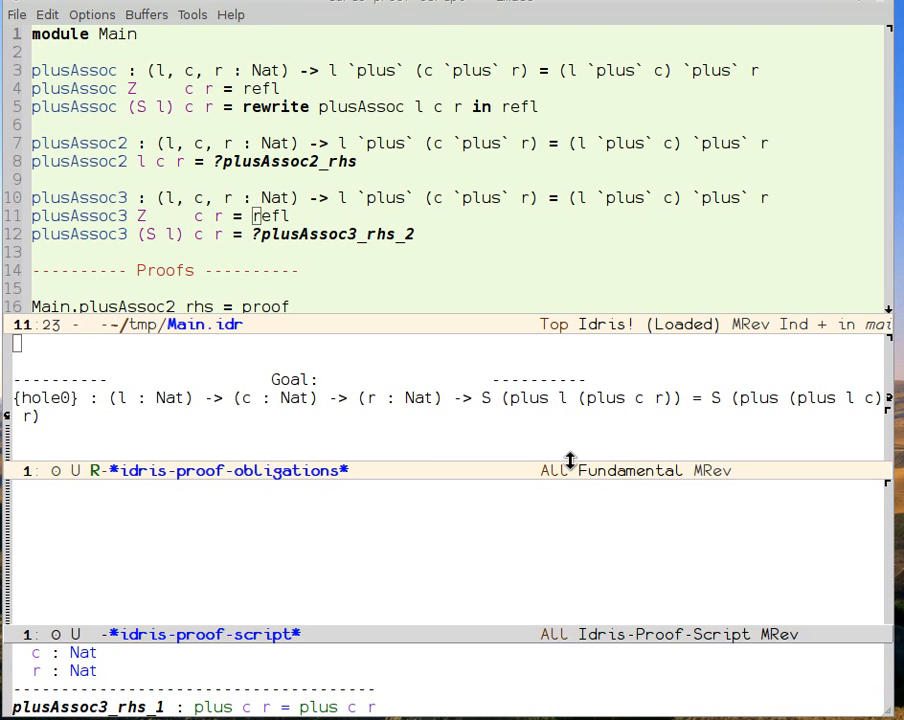
{"action": "type", "text": "intros"}
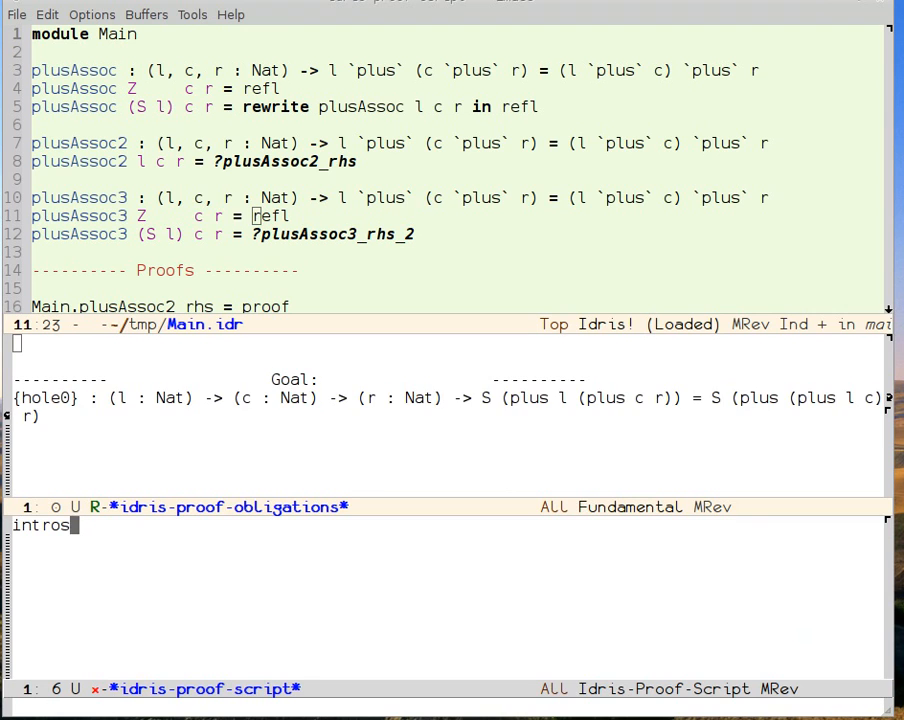
{"action": "key", "text": "Return"}
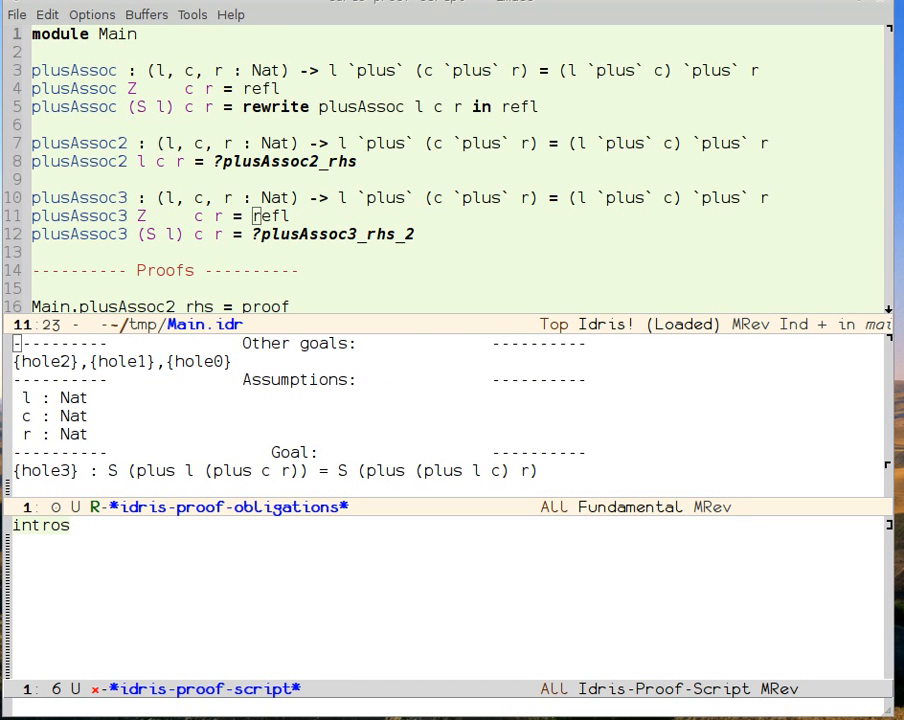
Step: Rewrite with plusAssoc3 l c r, apply trivial, and finish with qed
{"action": "type", "text": "r"}
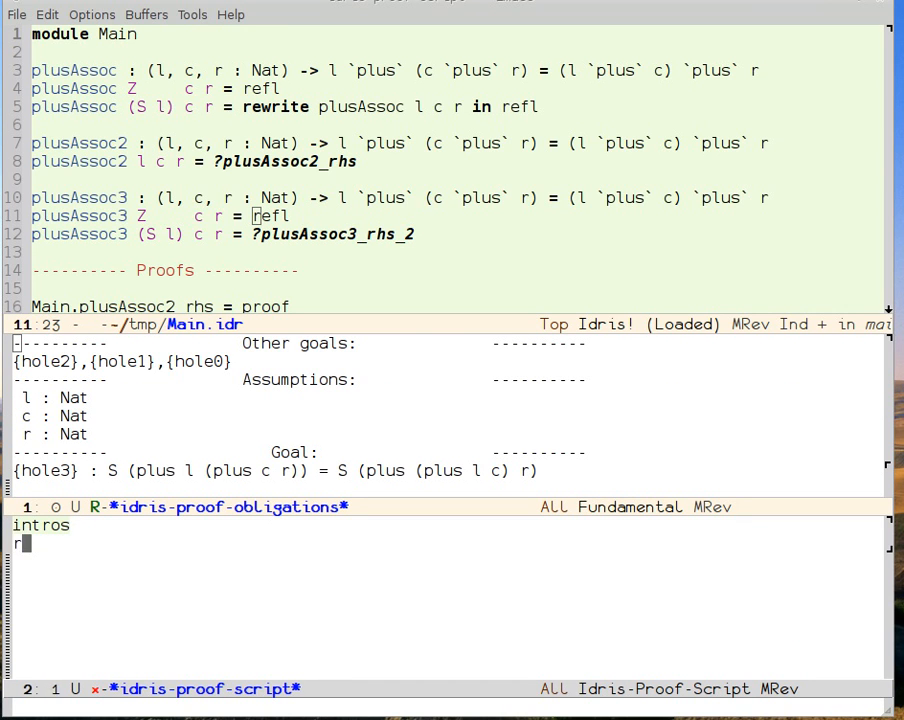
{"action": "type", "text": "ewrite"}
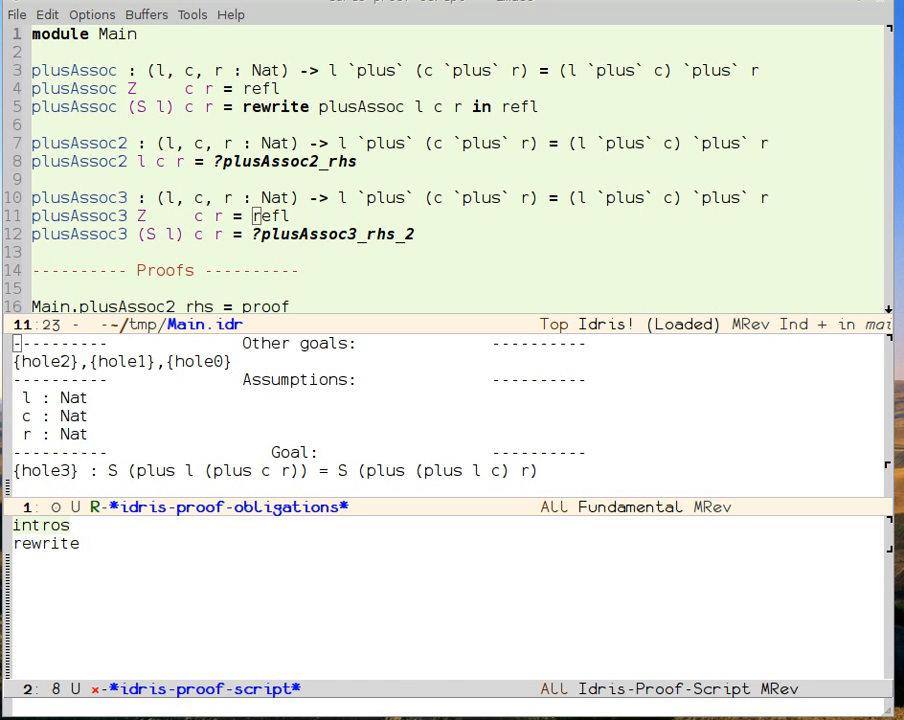
{"action": "type", "text": "plusAss"}
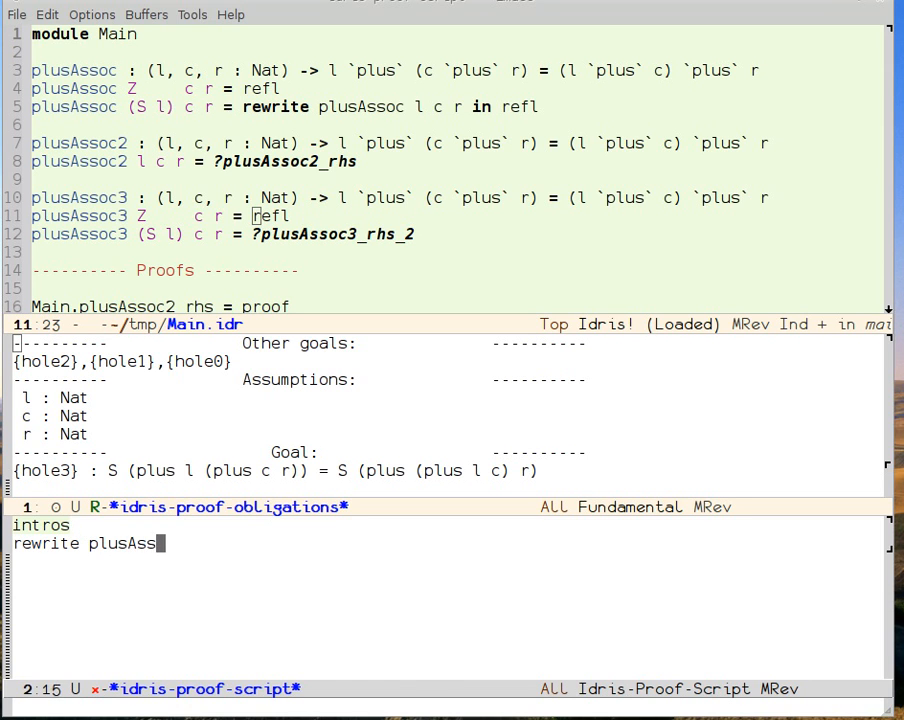
{"action": "type", "text": "oc3 l c"}
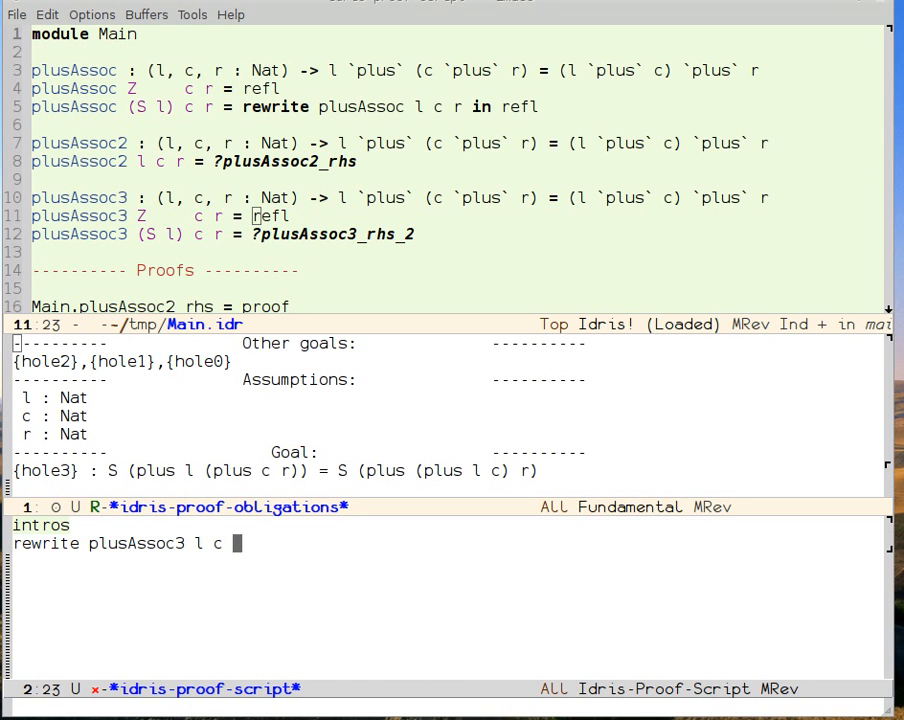
{"action": "type", "text": "r"}
{"action": "type", "text": "trivial"}
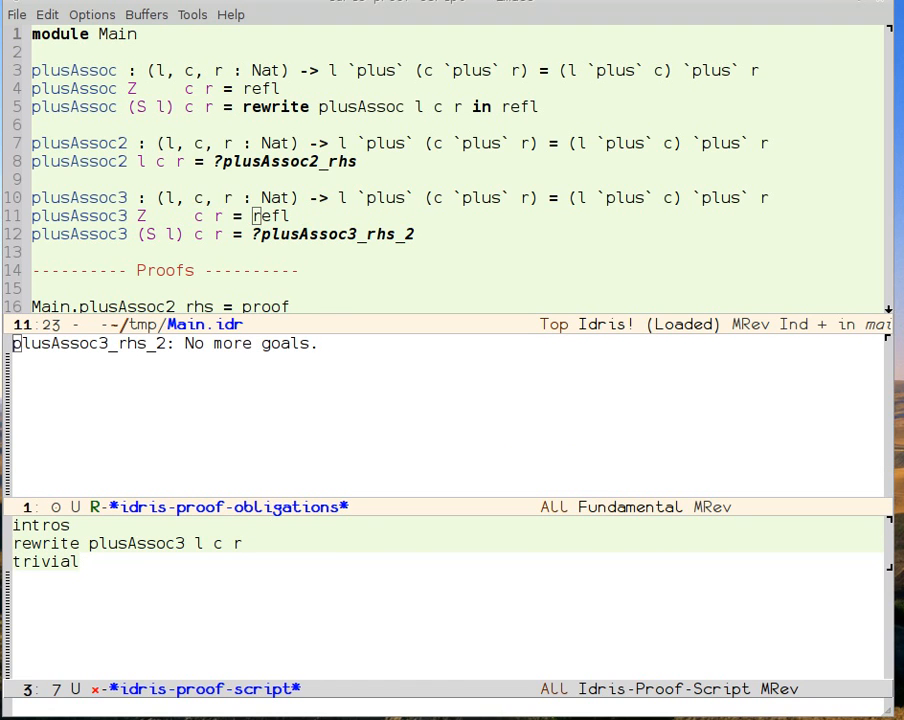
{"action": "type", "text": "qed"}
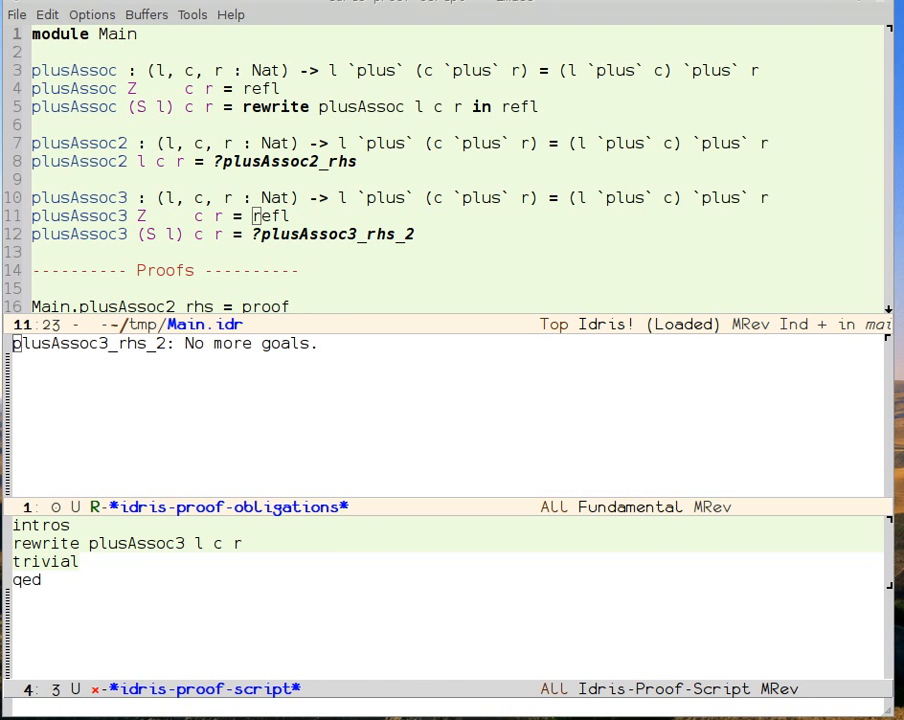